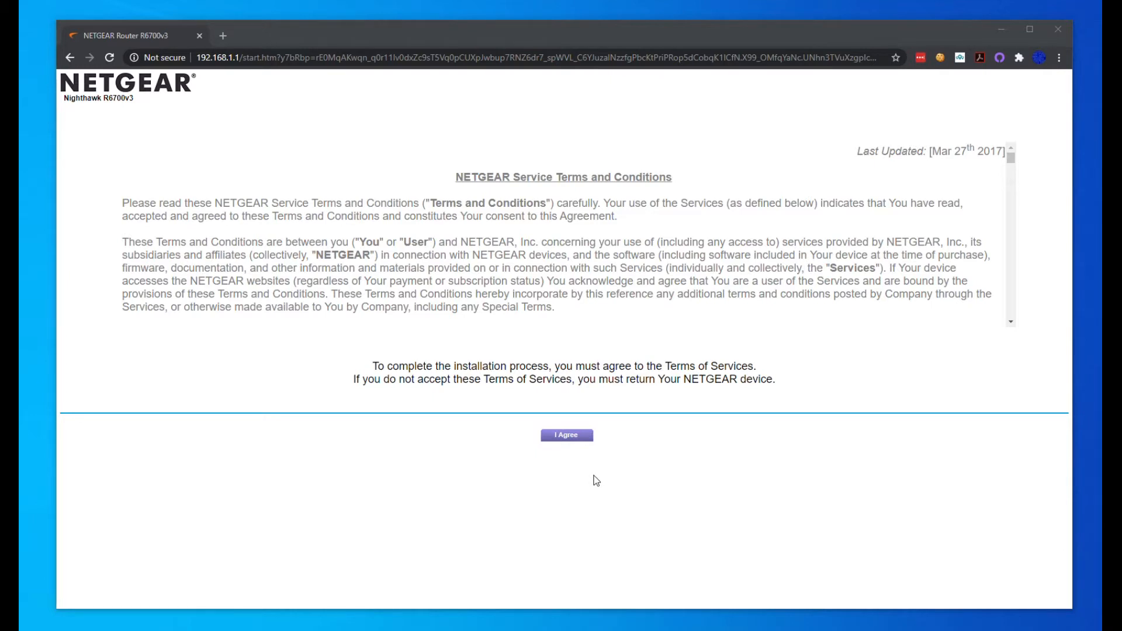
{"action": "mouse_move", "coordinate": [631, 459]}
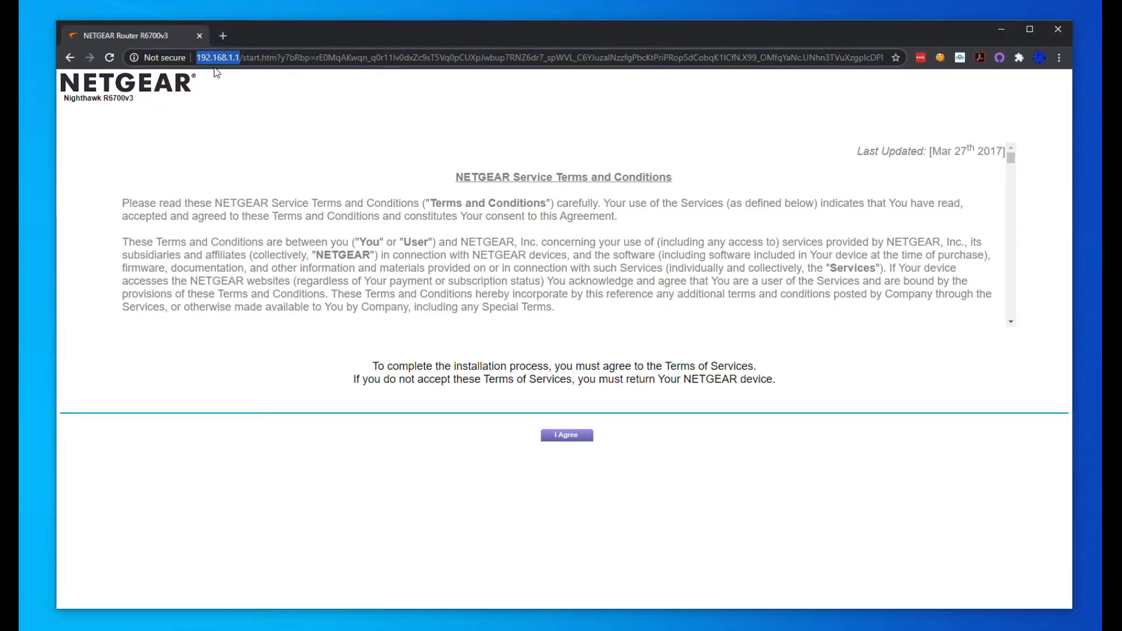
{"action": "mouse_move", "coordinate": [228, 71]}
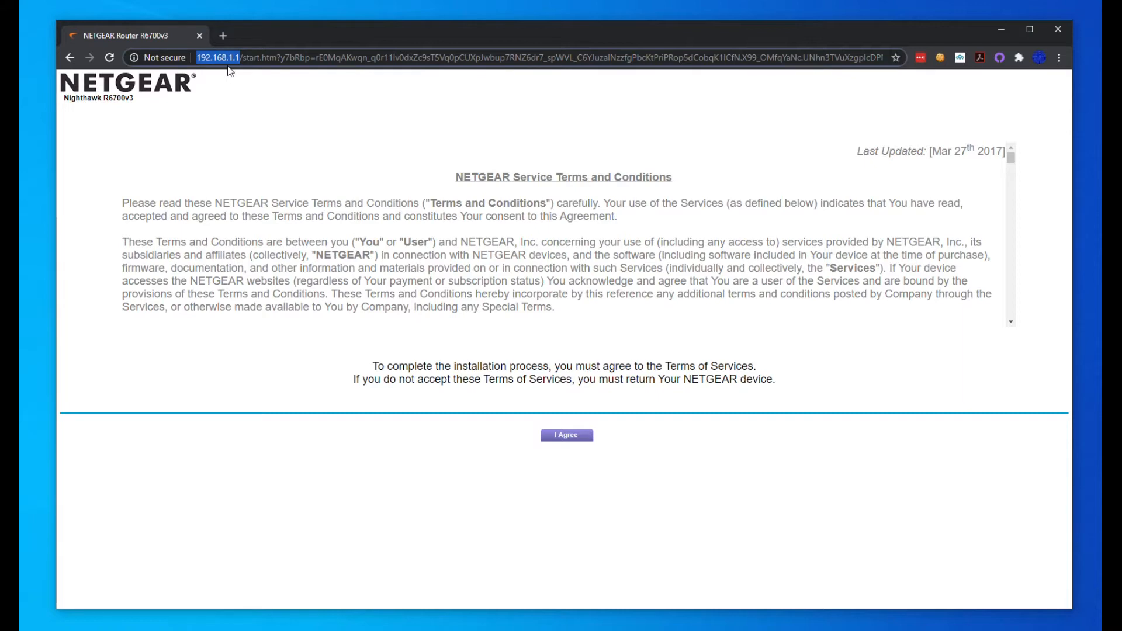
{"action": "mouse_move", "coordinate": [571, 444]}
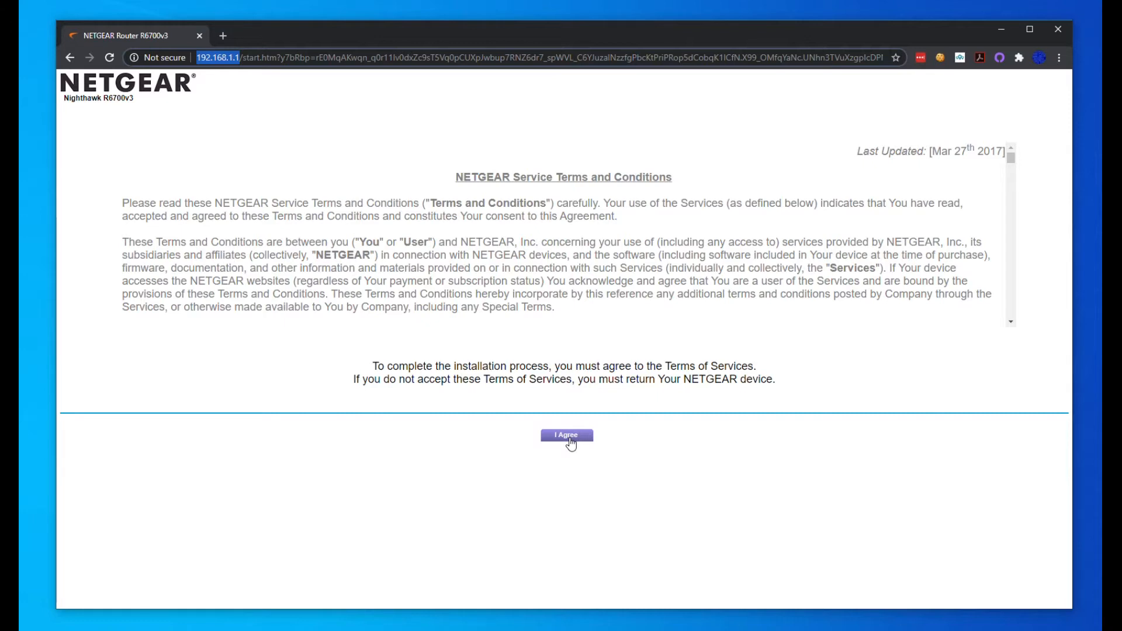
{"action": "mouse_move", "coordinate": [551, 454]}
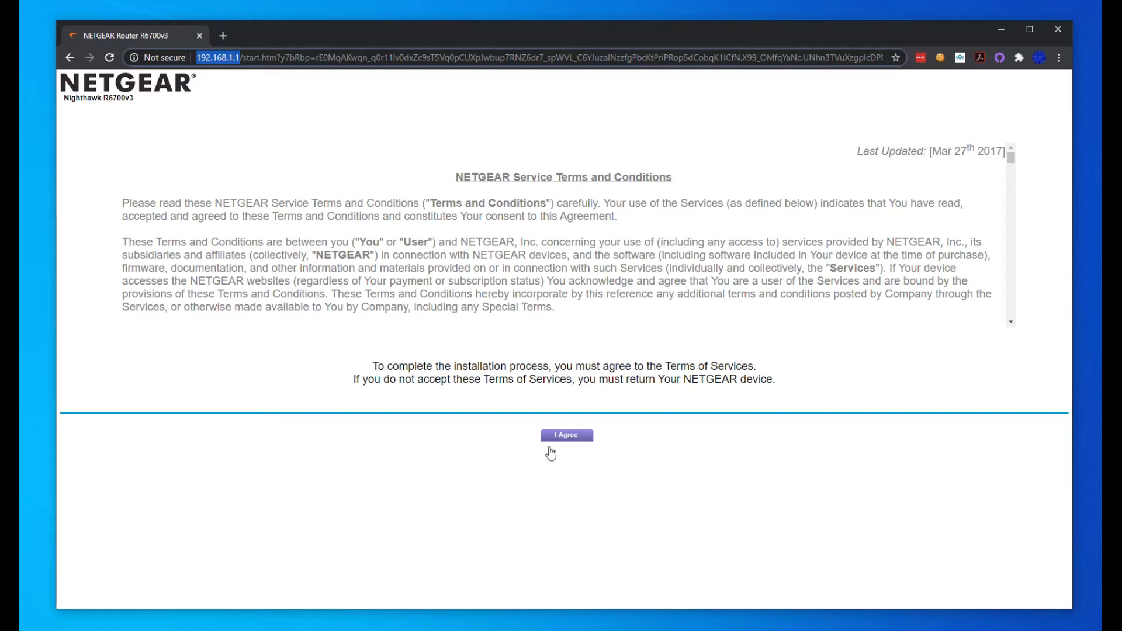
{"action": "mouse_move", "coordinate": [541, 449]}
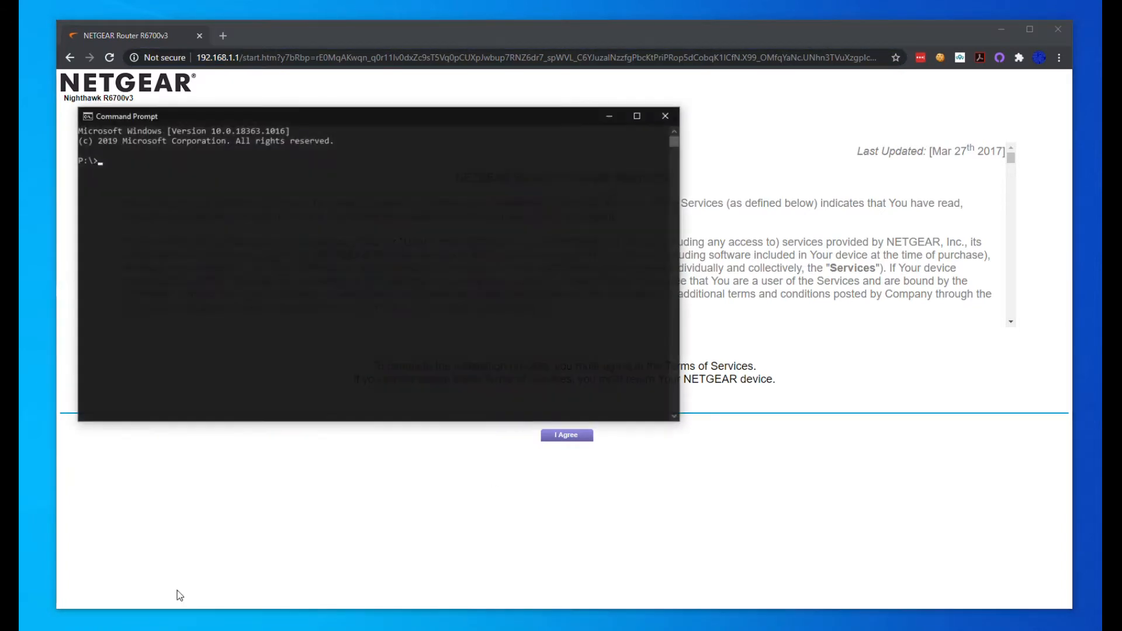
Run ipconfig to list the adapters and the default gateway 192.168.1.1
{"action": "type", "text": "ipconfig"}
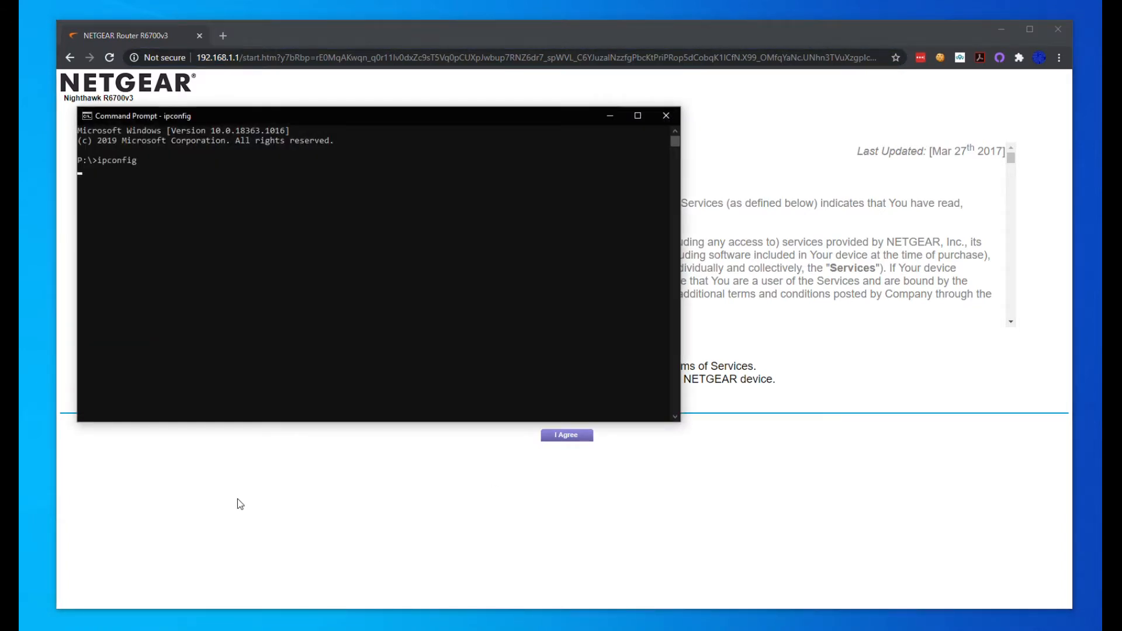
{"action": "key", "text": "Return"}
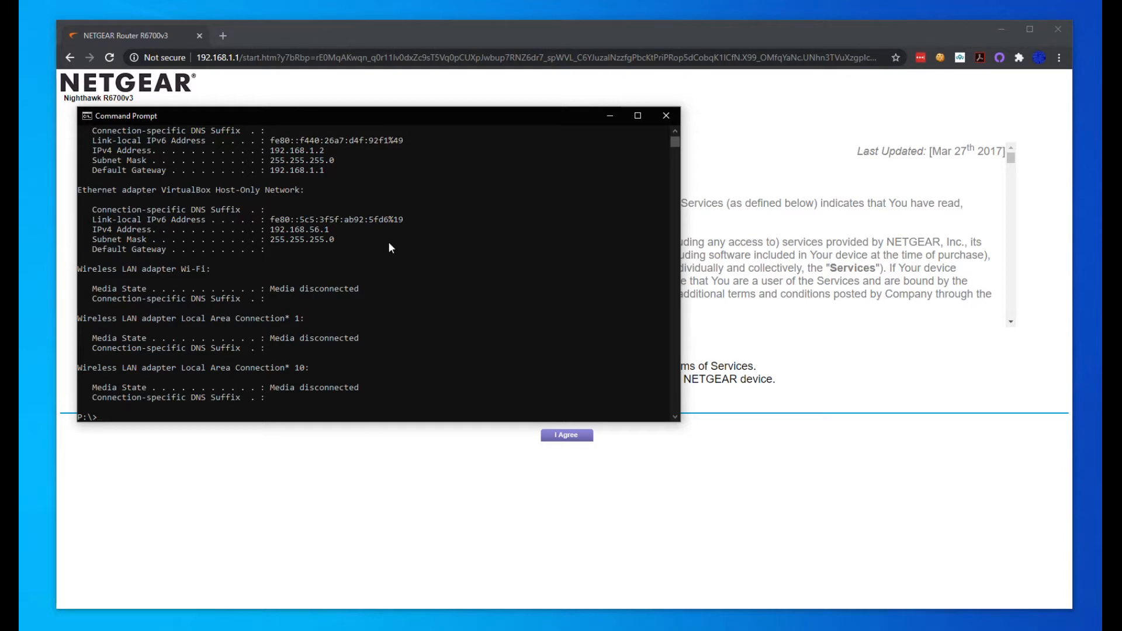
{"action": "mouse_move", "coordinate": [356, 178]}
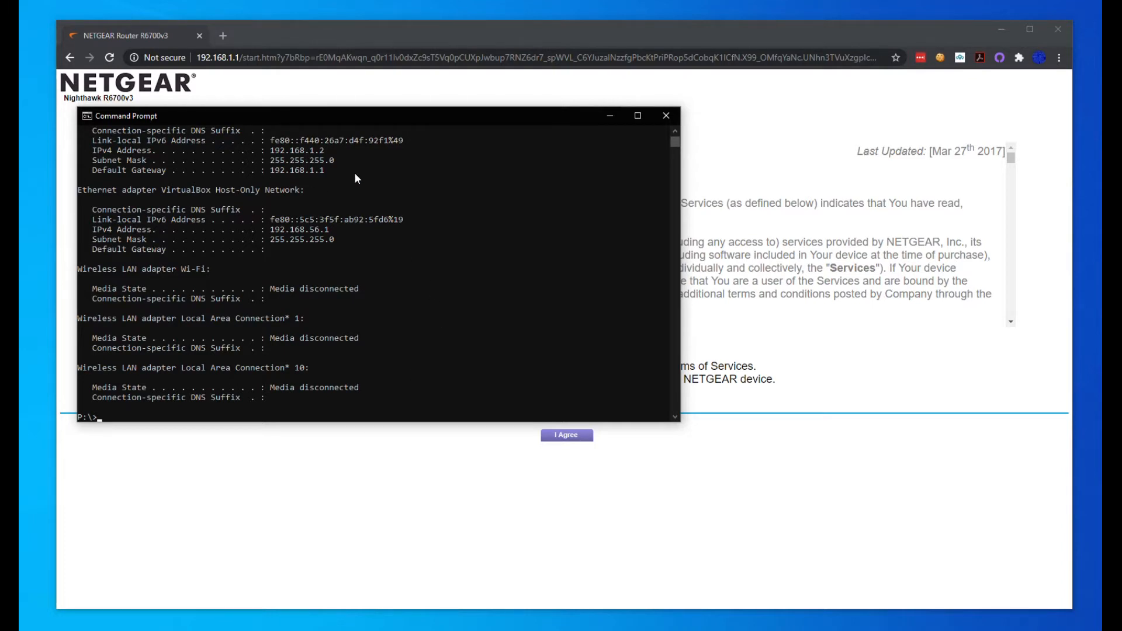
{"action": "mouse_move", "coordinate": [708, 130]}
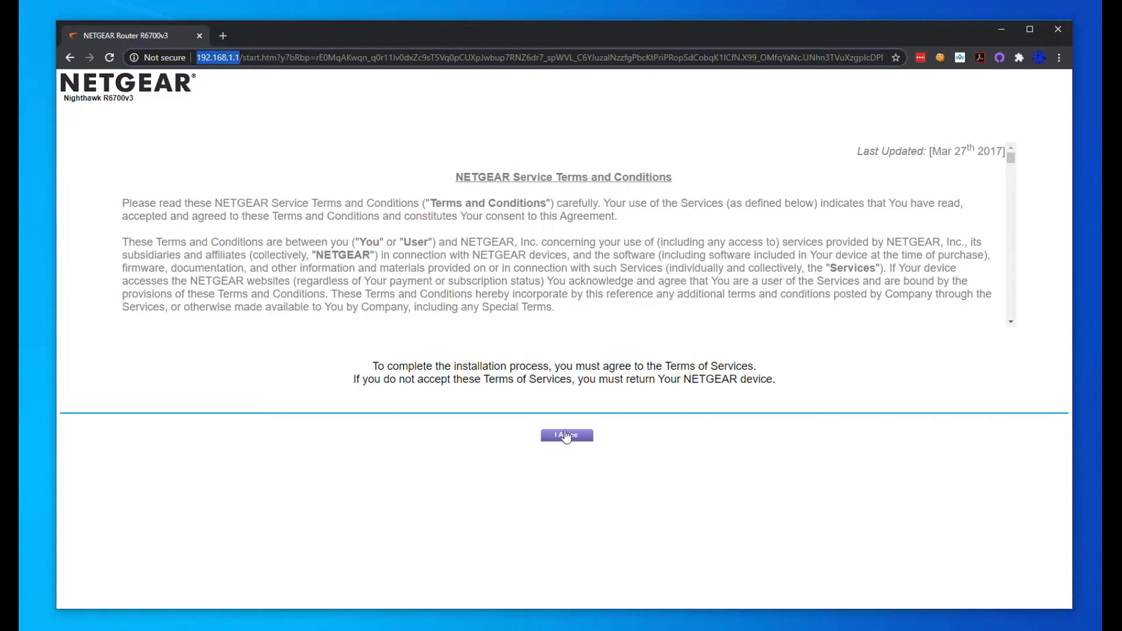
Agree to the NETGEAR Terms of Service so existing-router detection starts
{"action": "left_click", "coordinate": [565, 436]}
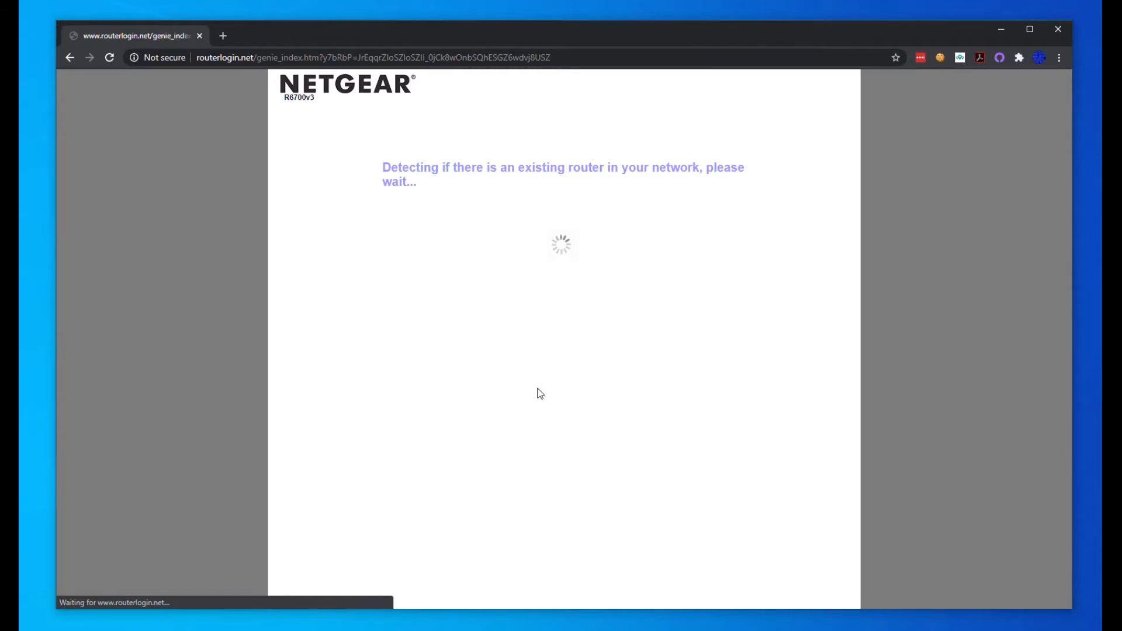
{"action": "mouse_move", "coordinate": [1036, 620]}
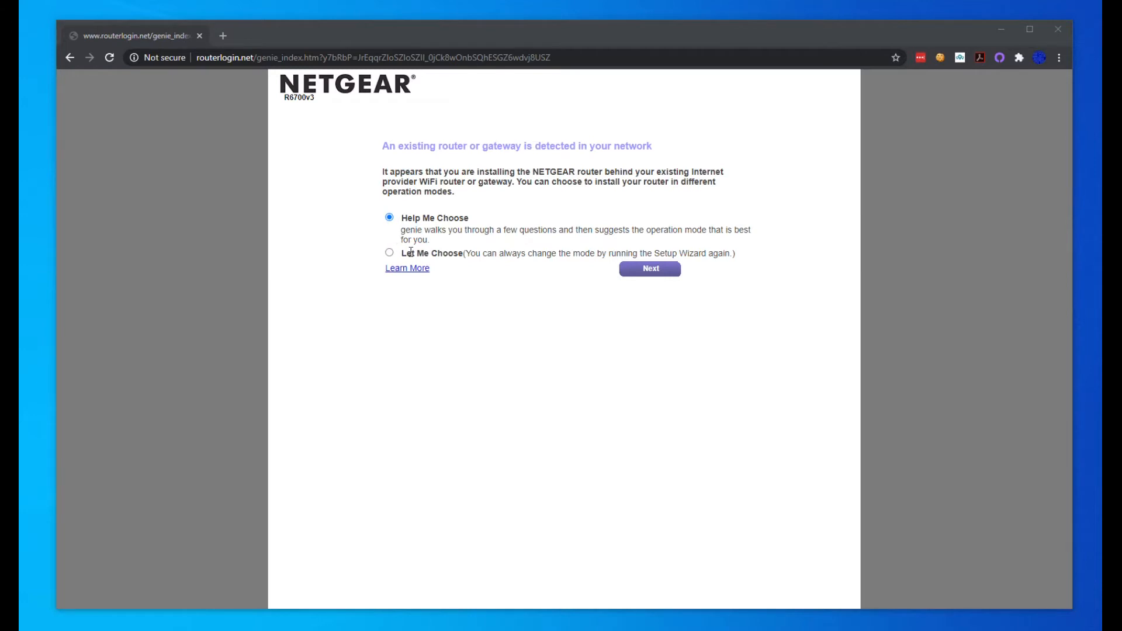
Choose Let Me Choose, select Access Point Mode and continue
{"action": "left_click", "coordinate": [389, 253]}
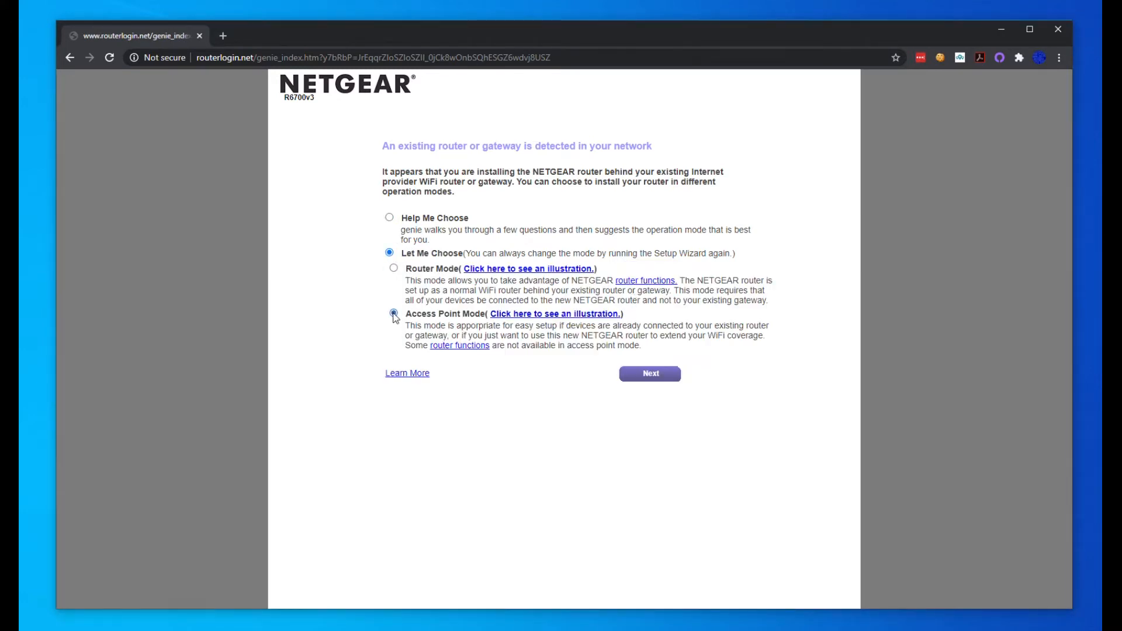
{"action": "left_click", "coordinate": [392, 315]}
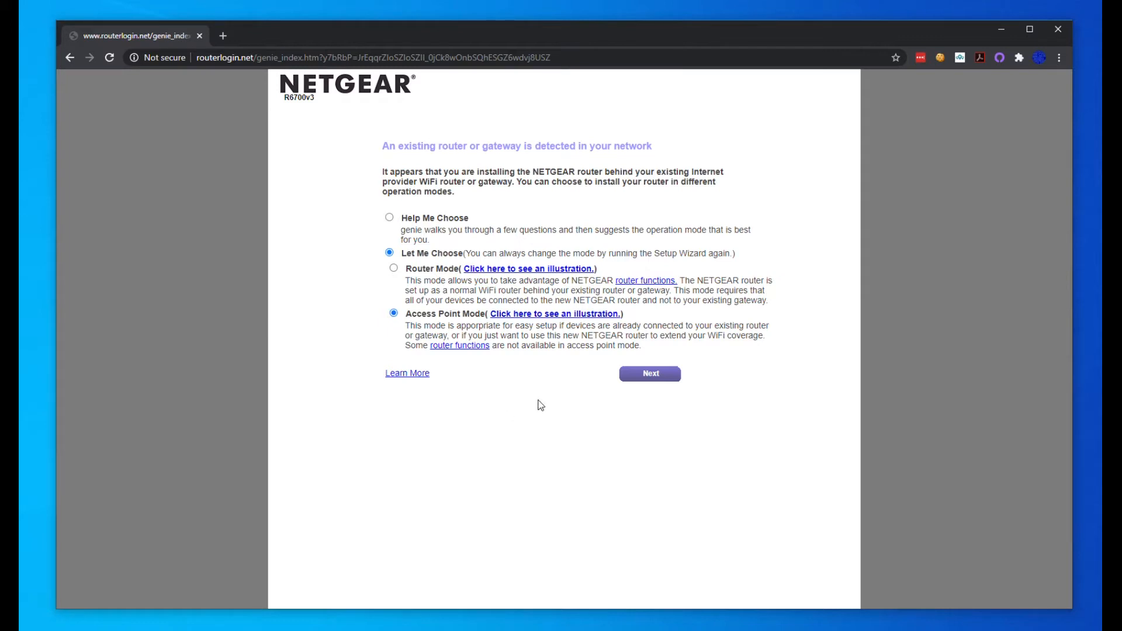
{"action": "left_click", "coordinate": [649, 374]}
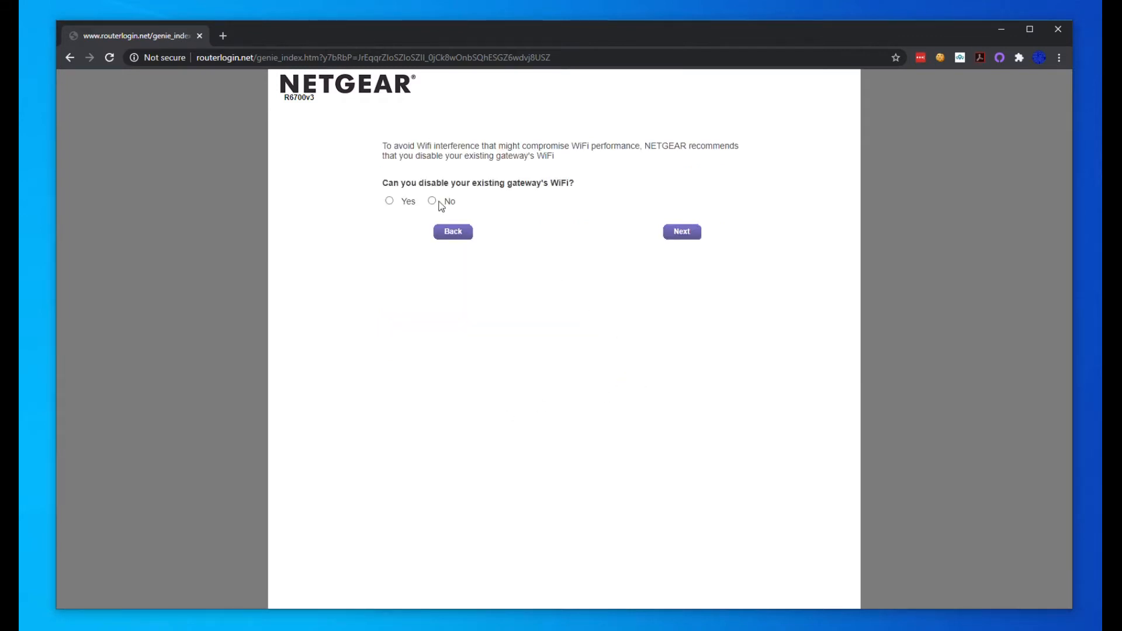
Answer Yes to disabling the gateway's WiFi and focus the SSID fields
{"action": "left_click", "coordinate": [390, 201]}
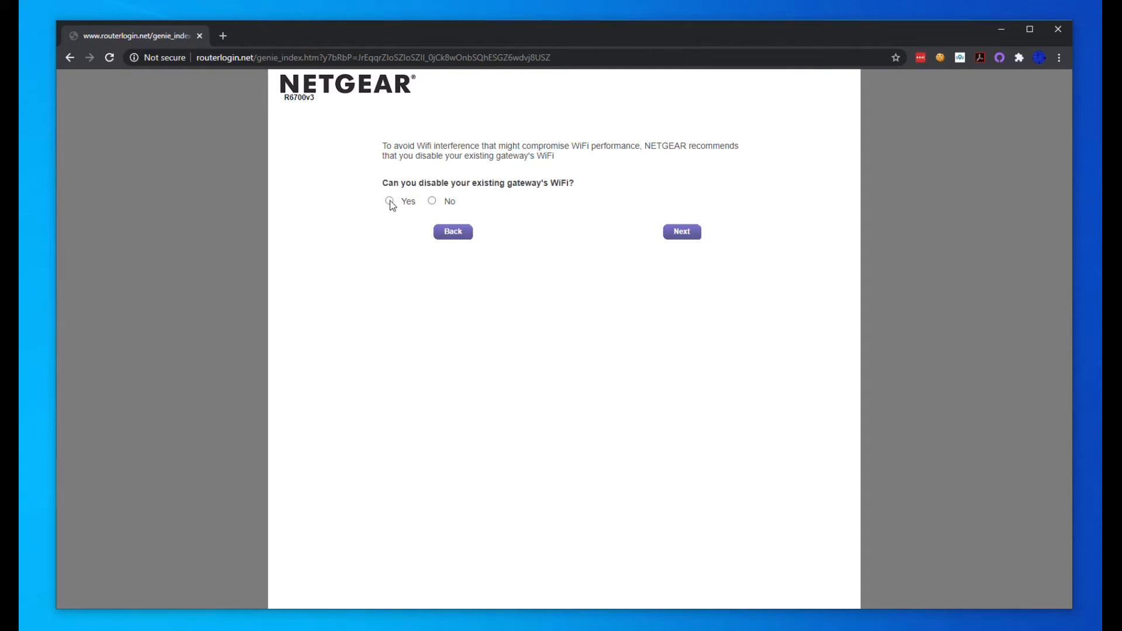
{"action": "left_click", "coordinate": [389, 202]}
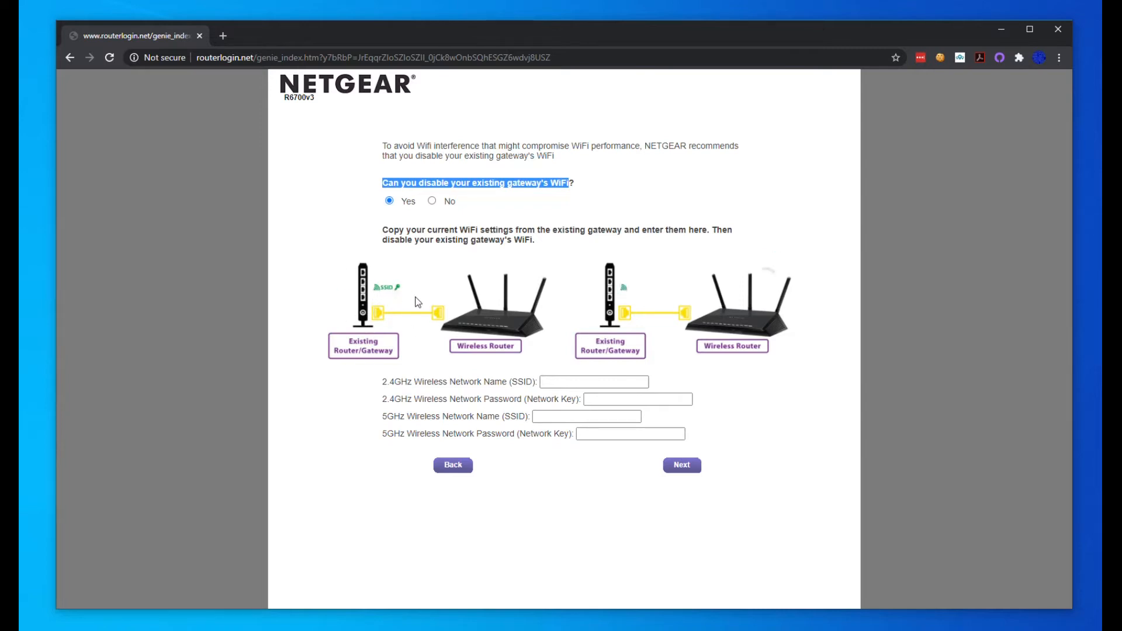
{"action": "mouse_move", "coordinate": [657, 290]}
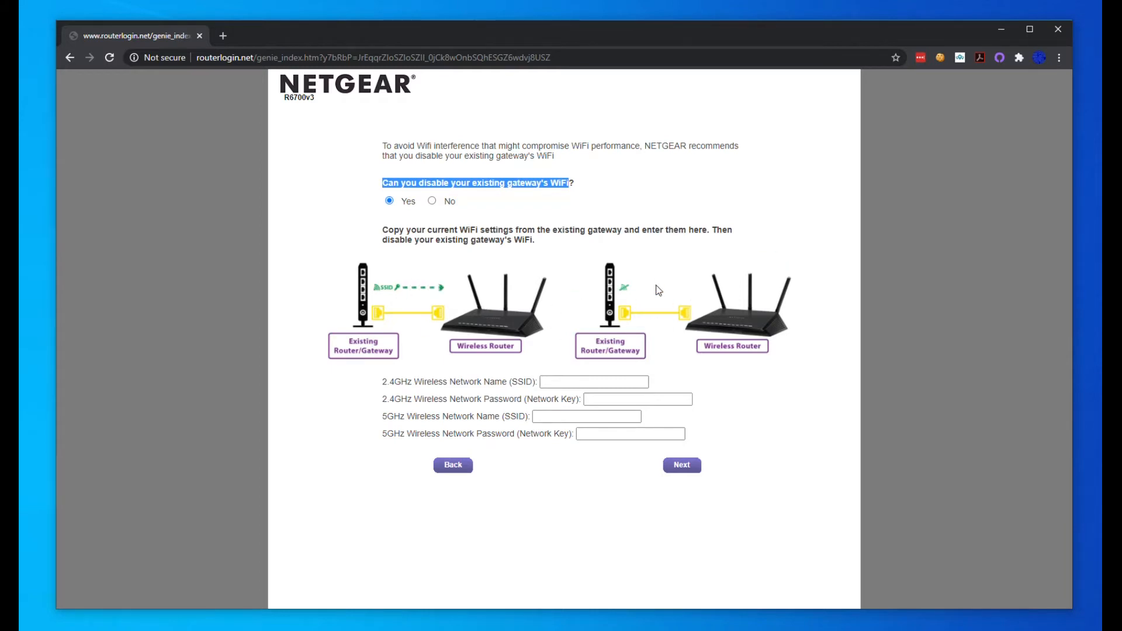
{"action": "left_click", "coordinate": [593, 381]}
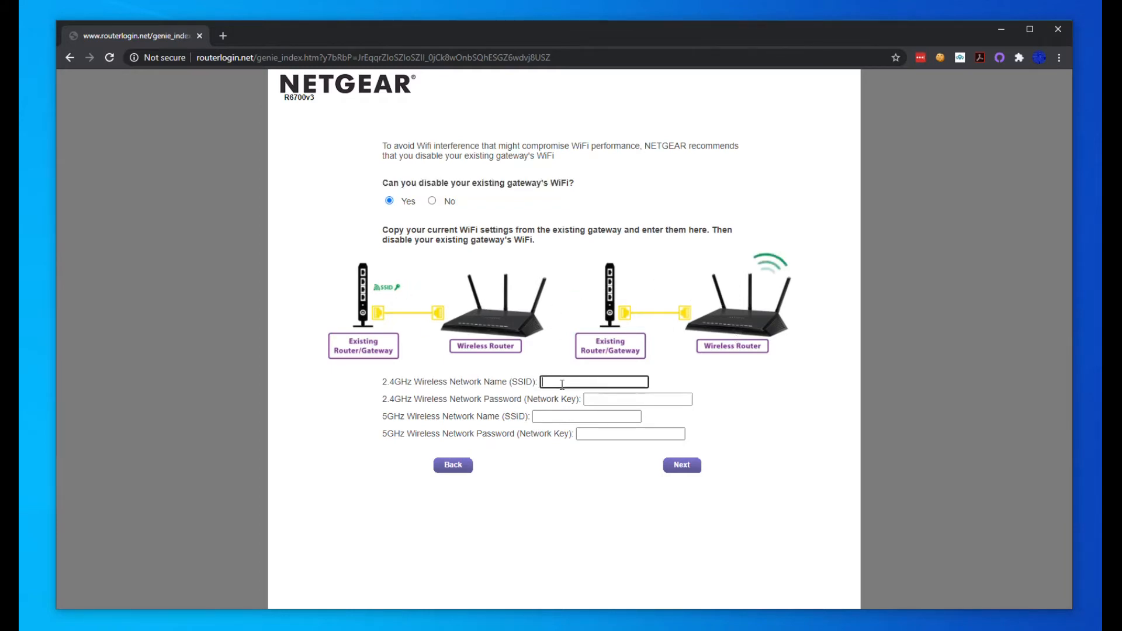
{"action": "left_click", "coordinate": [585, 416]}
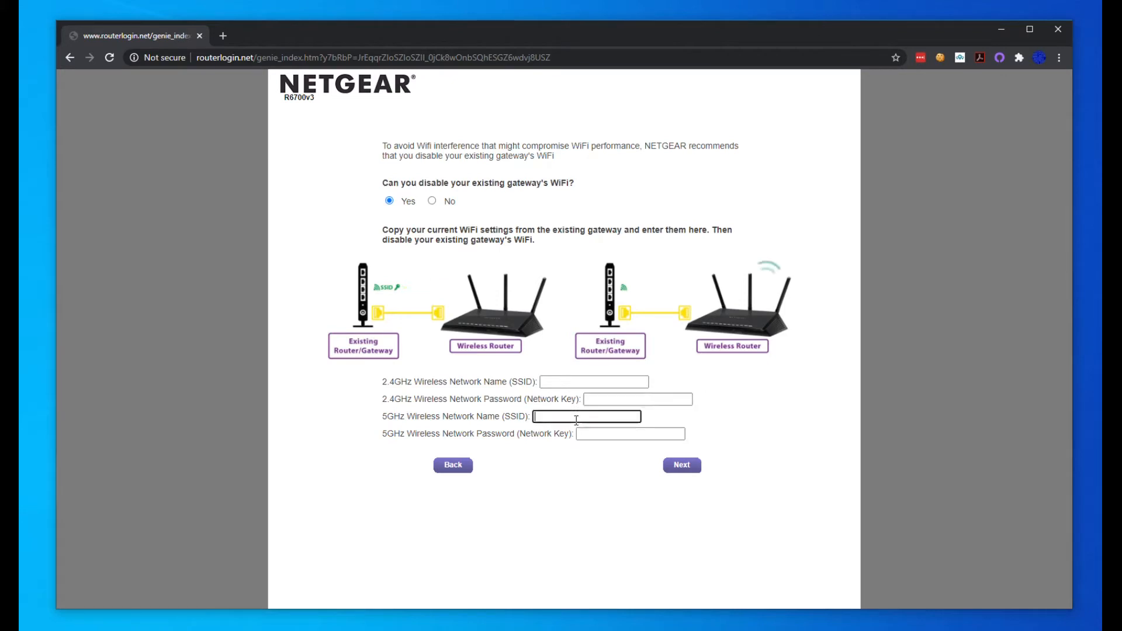
Briefly answer No to view the default NETGEAR85-5G SSID, then switch back to Yes
{"action": "left_click", "coordinate": [431, 201]}
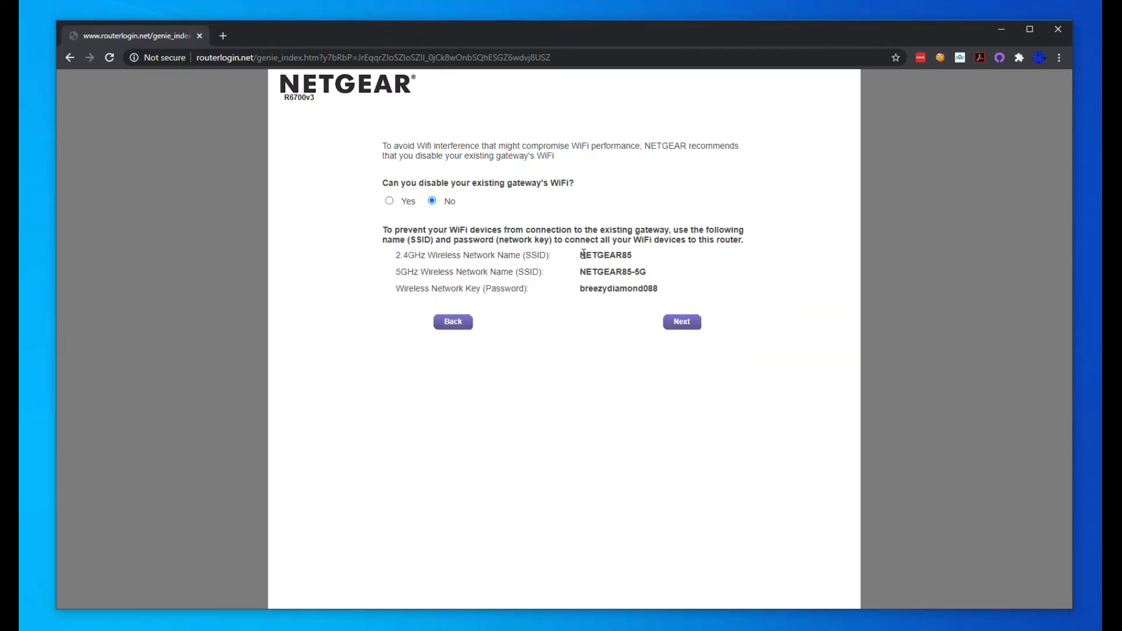
{"action": "double_click", "coordinate": [611, 272]}
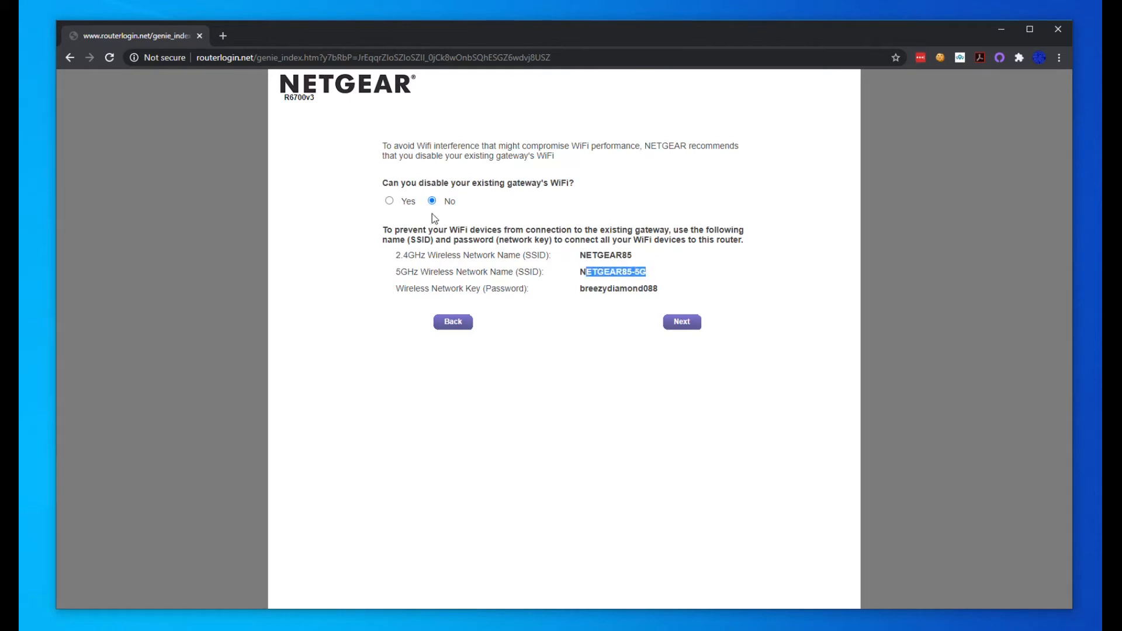
{"action": "left_click", "coordinate": [390, 201]}
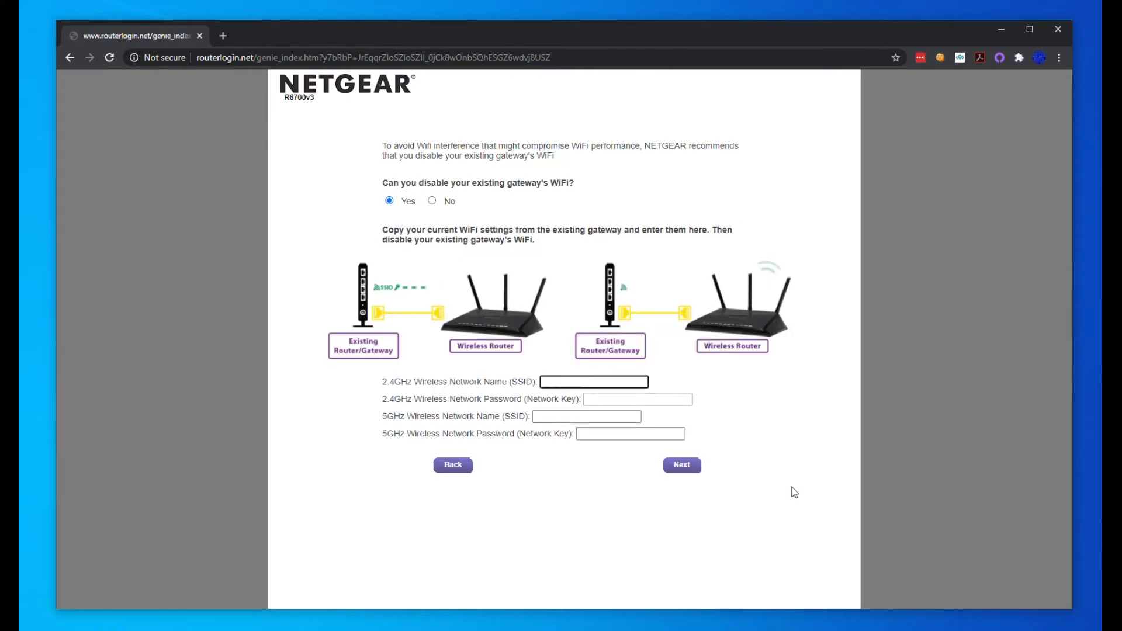
Enter the HomeWiFi network names and passwords for the 2.4GHz and 5GHz bands
{"action": "left_click", "coordinate": [592, 381]}
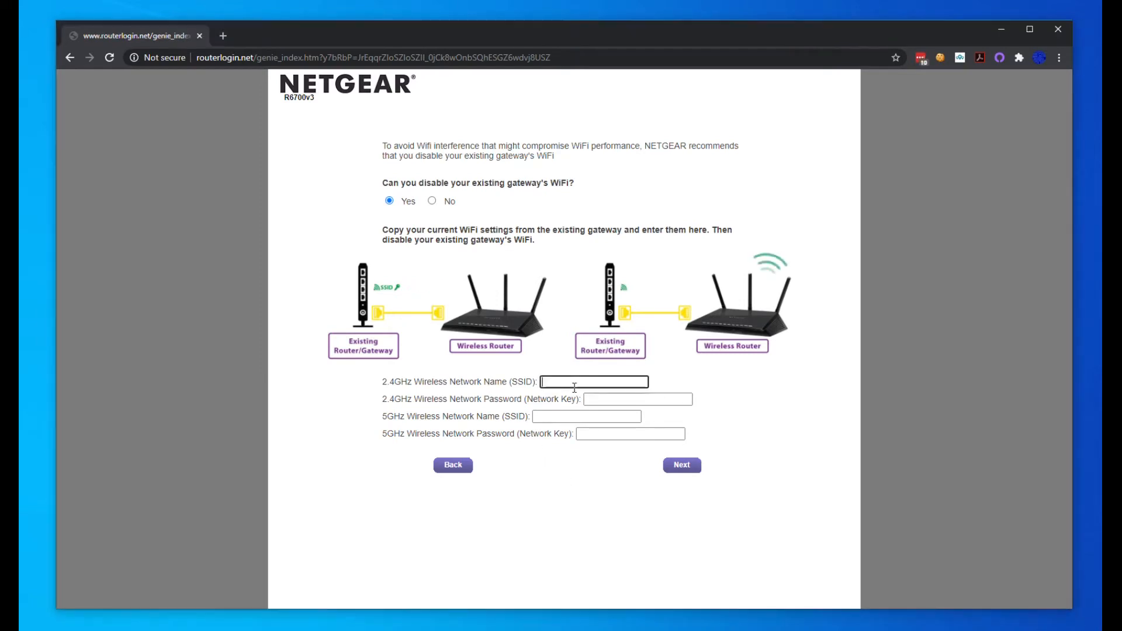
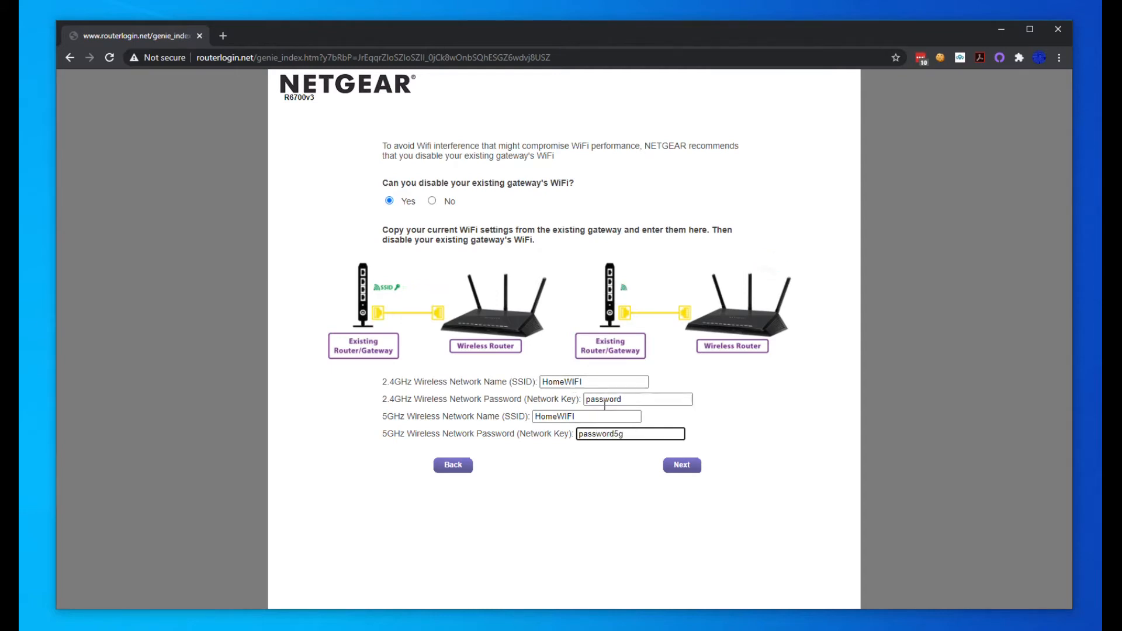
Submit the gateway's WiFi settings with Next so the router reboots
{"action": "left_click", "coordinate": [680, 464]}
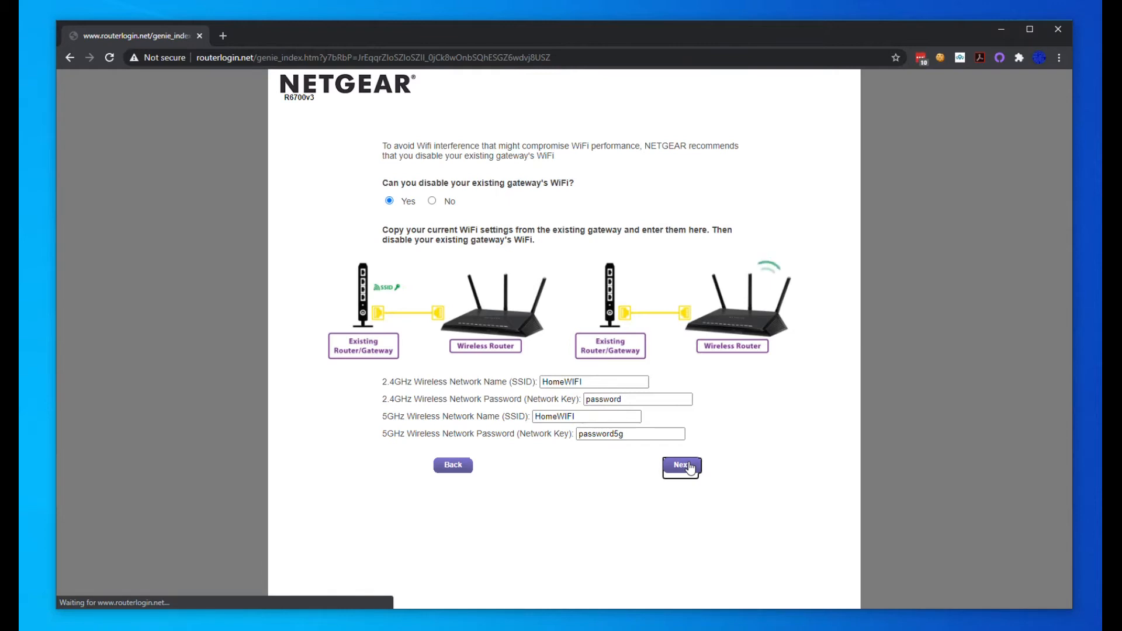
{"action": "left_click", "coordinate": [680, 466]}
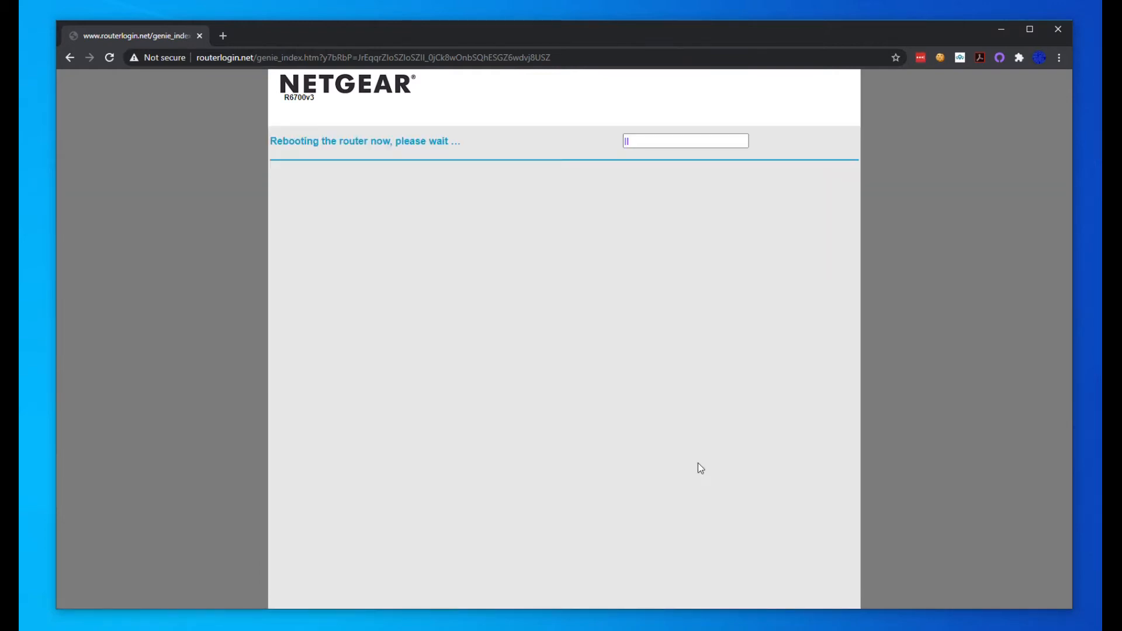
{"action": "mouse_move", "coordinate": [821, 523]}
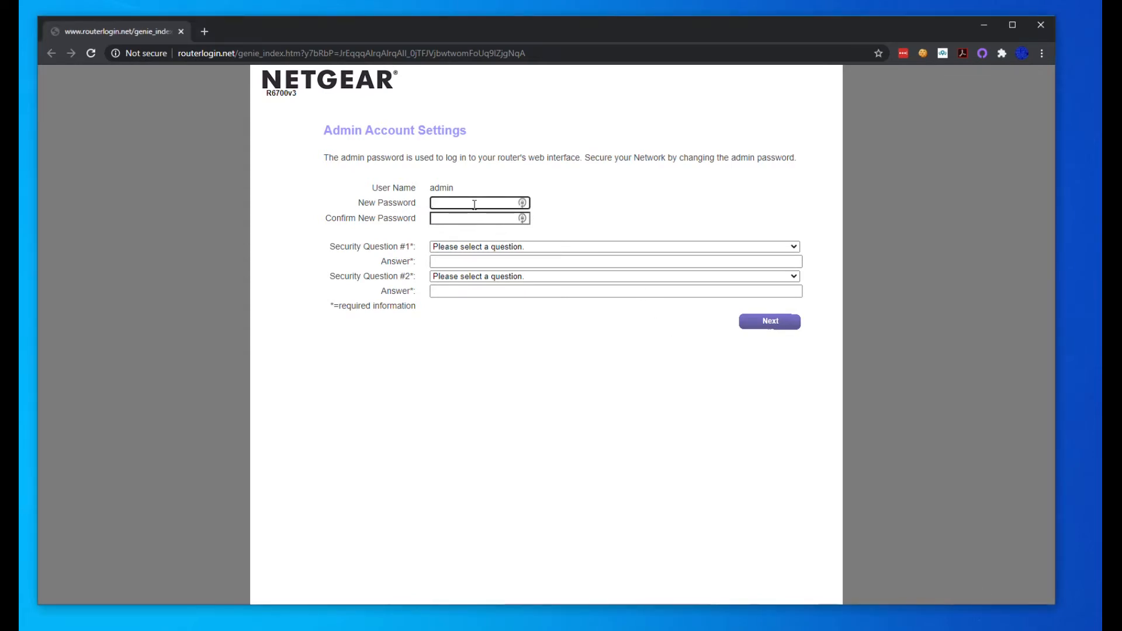
Enter and confirm the new admin password and pick the first security question
{"action": "type", "text": "••"}
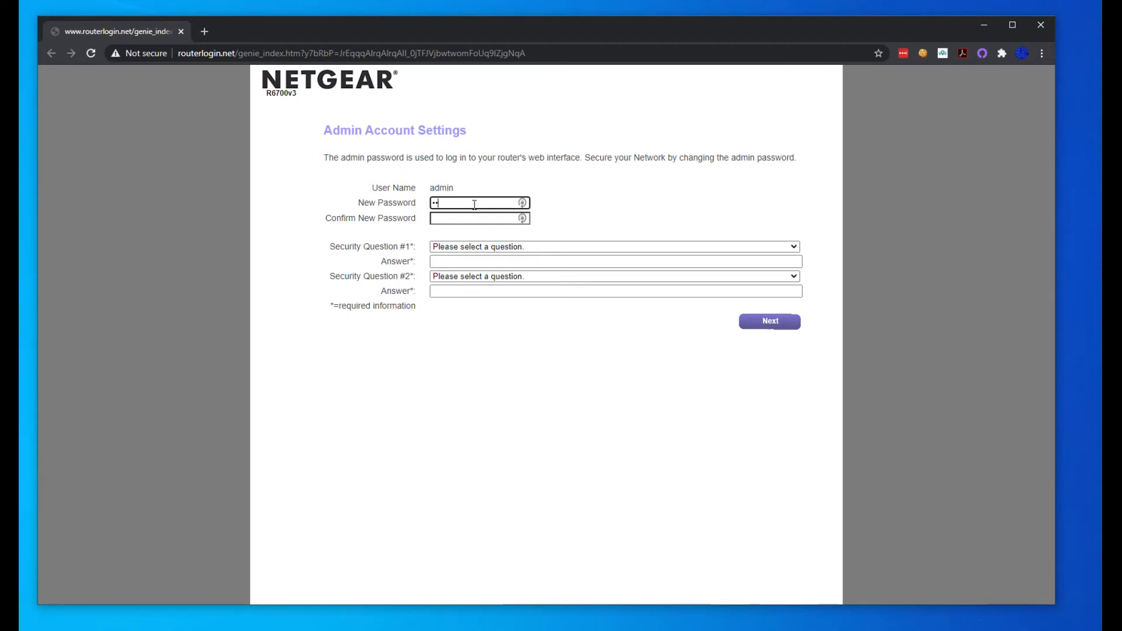
{"action": "type", "text": "password"}
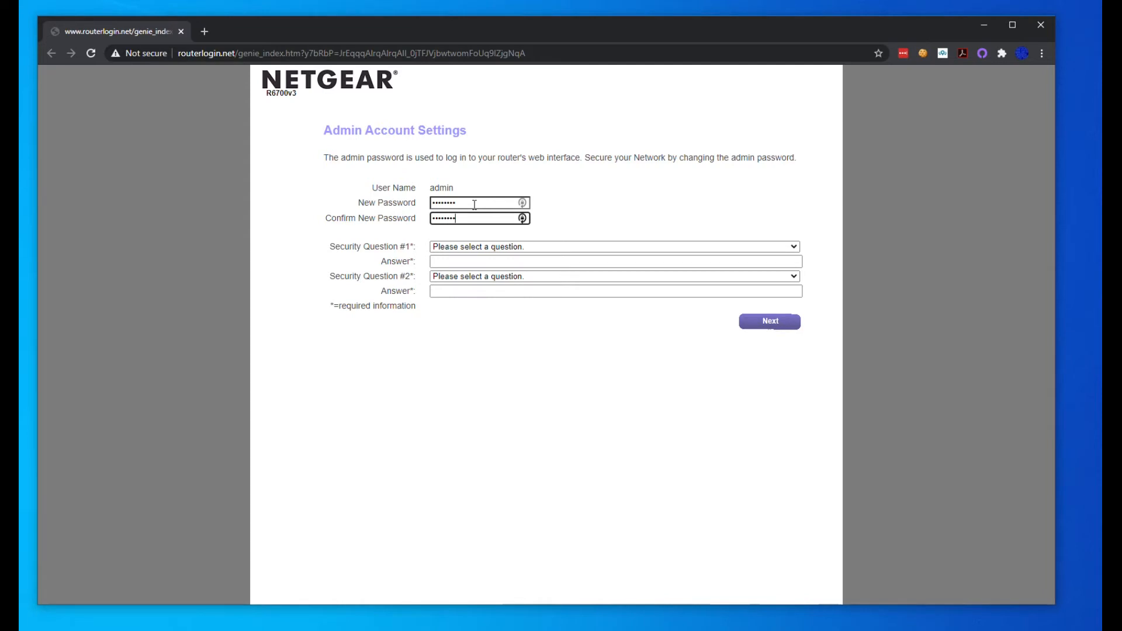
{"action": "mouse_move", "coordinate": [224, 73]}
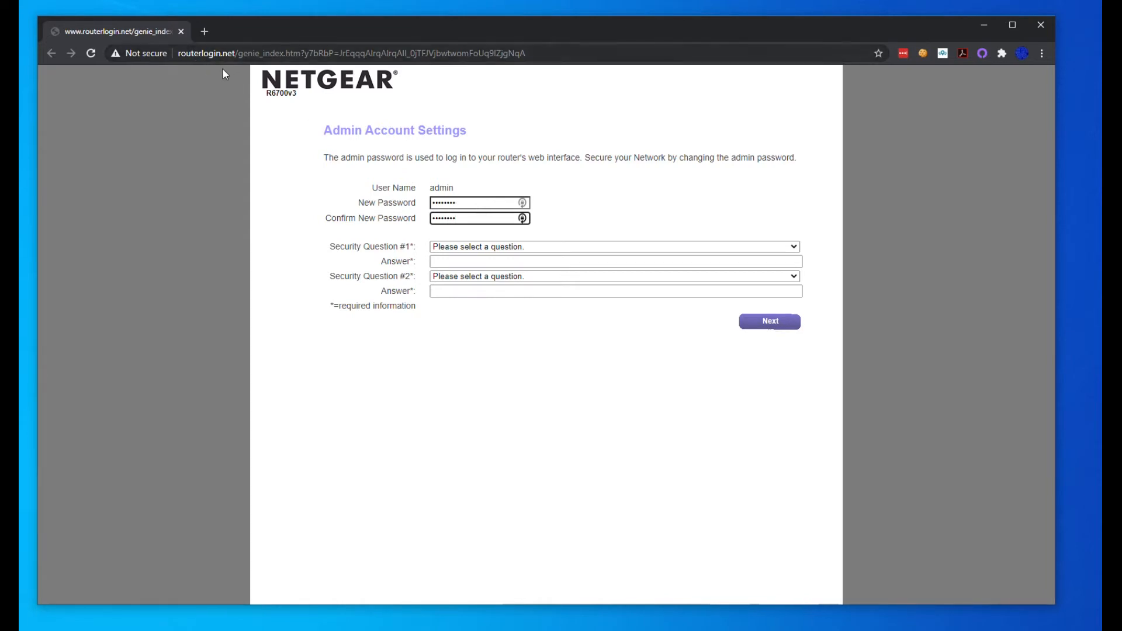
{"action": "left_click", "coordinate": [612, 246]}
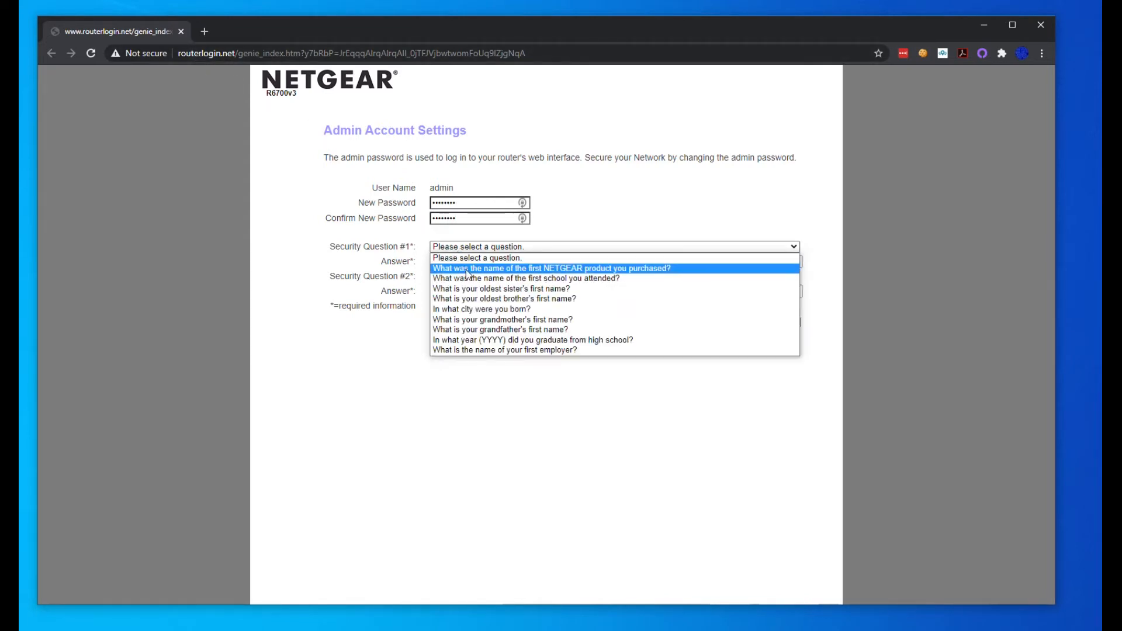
{"action": "left_click", "coordinate": [550, 269]}
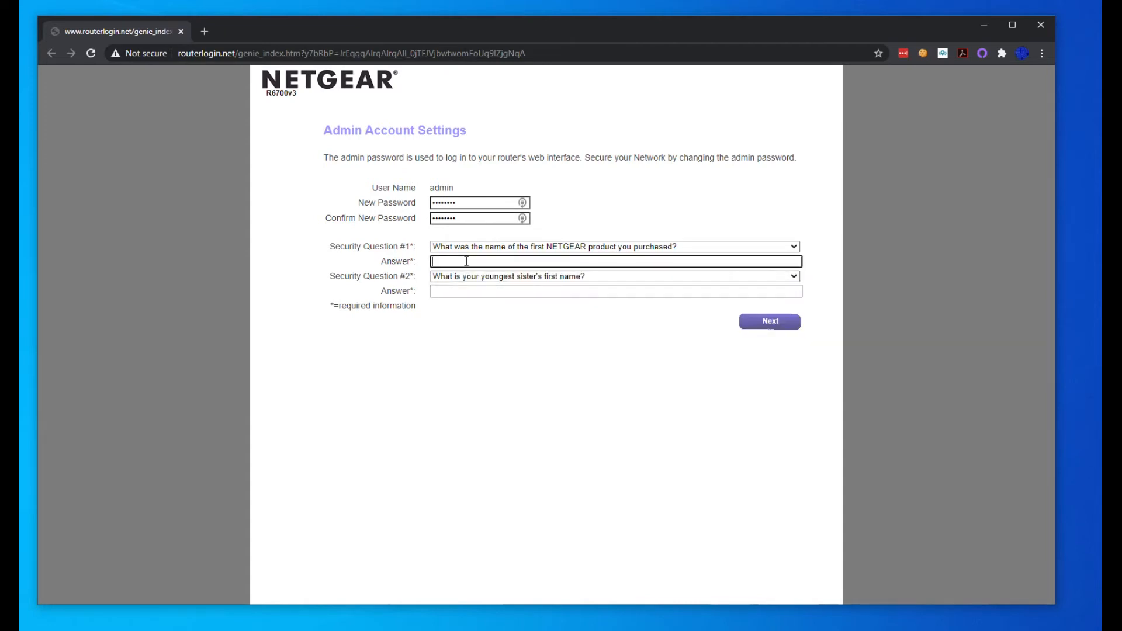
{"action": "type", "text": "password"}
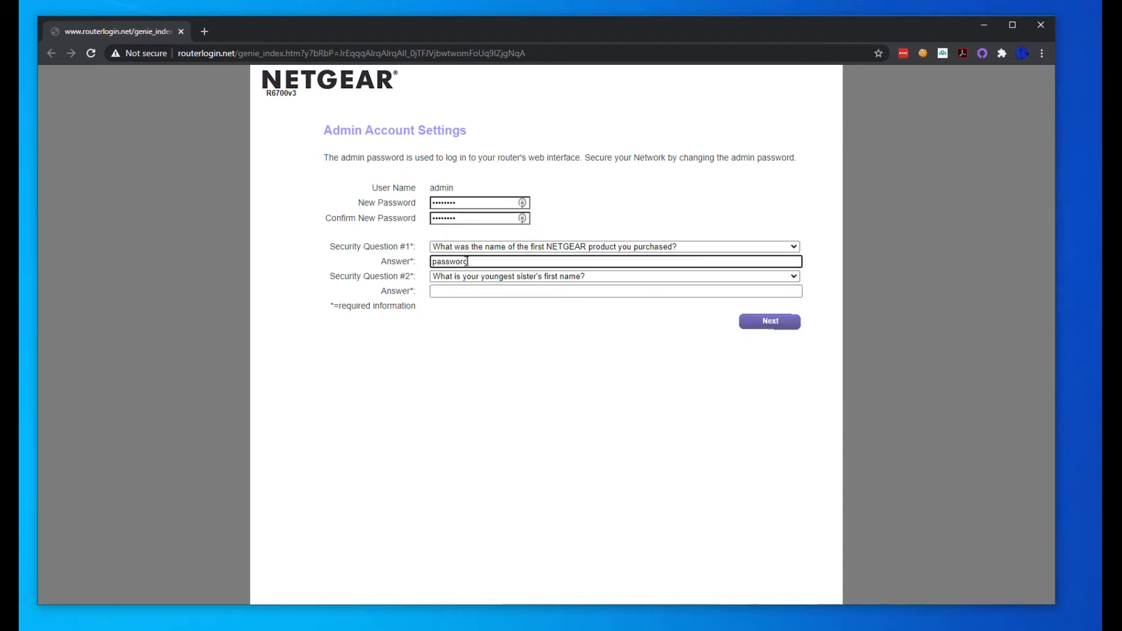
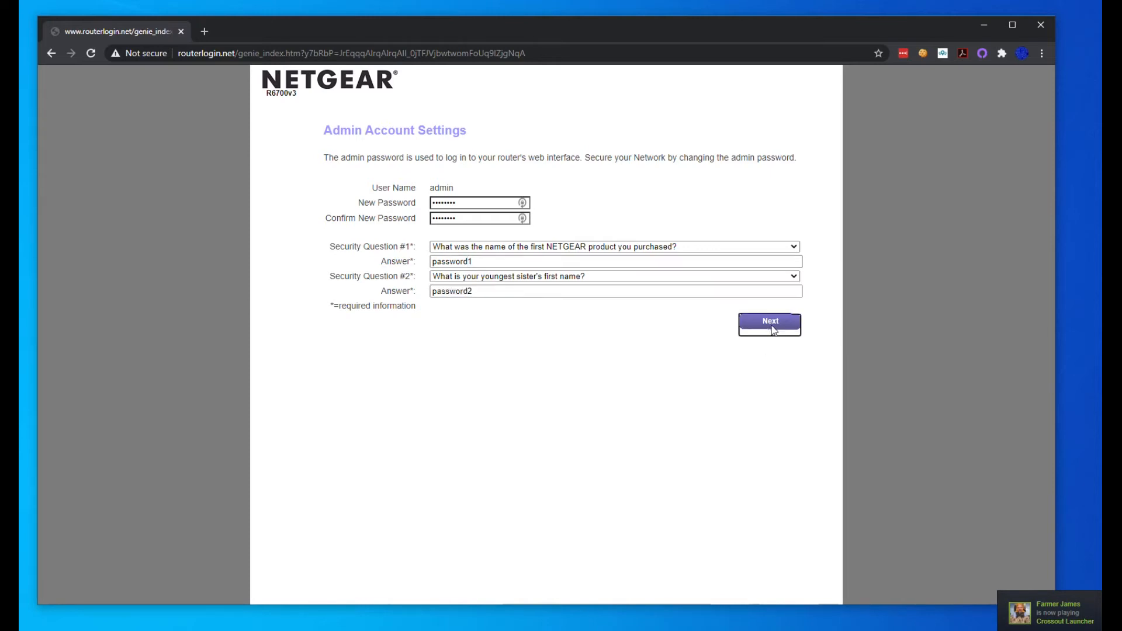
{"action": "left_click", "coordinate": [769, 324]}
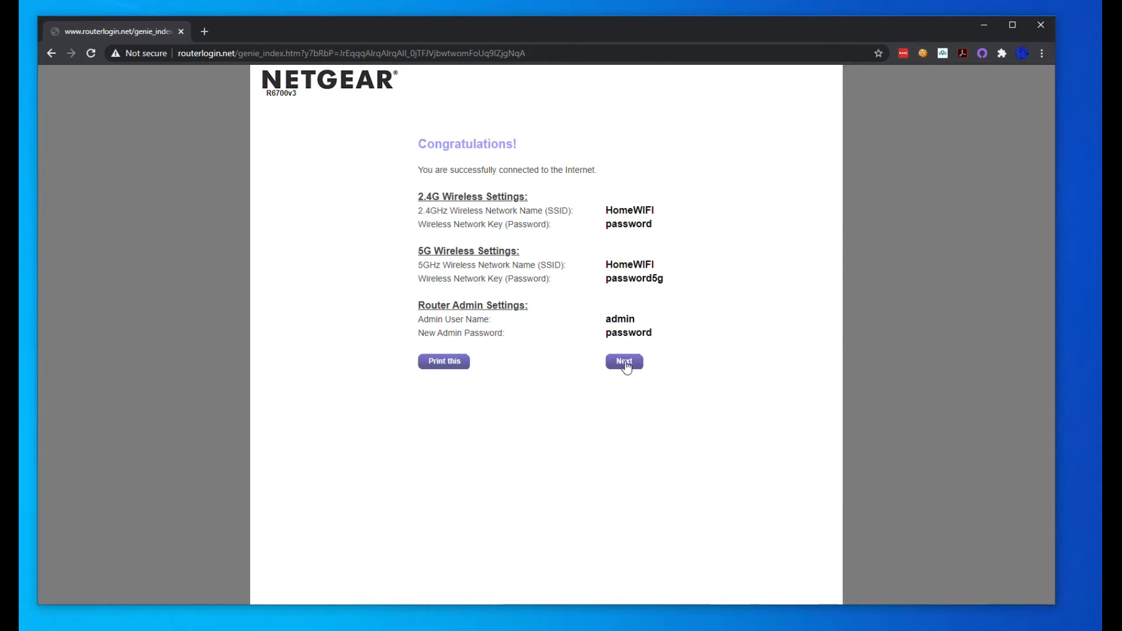
Continue past the Congratulations summary to the Firmware Update Assistant
{"action": "left_click", "coordinate": [623, 361]}
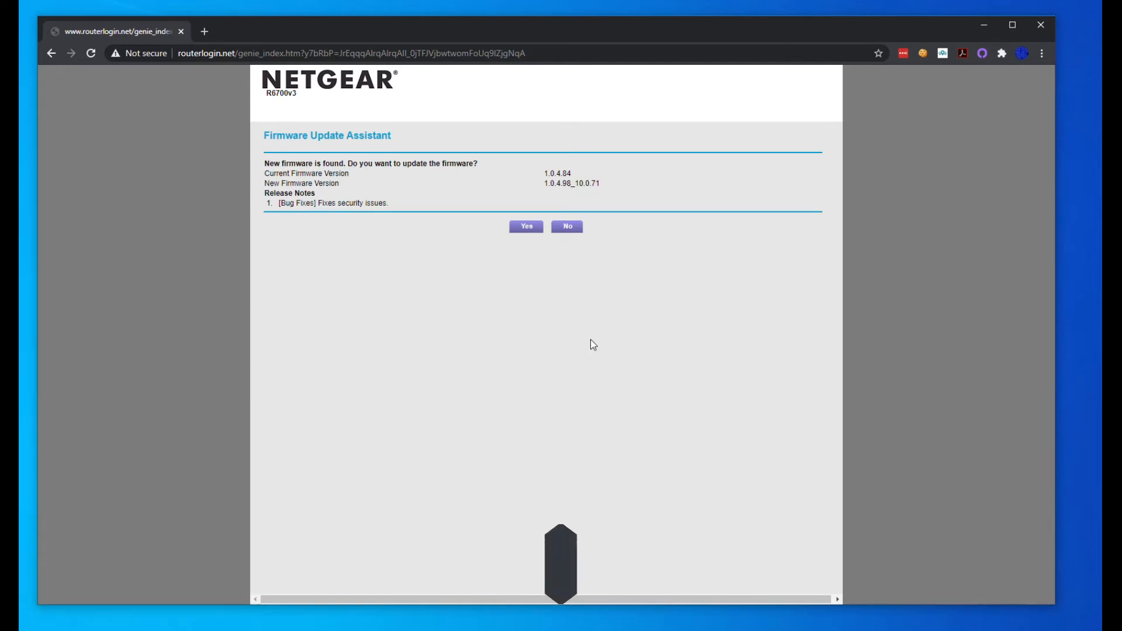
Accept firmware update 1.0.4.98_10.0.71 and let it install
{"action": "left_click", "coordinate": [526, 226]}
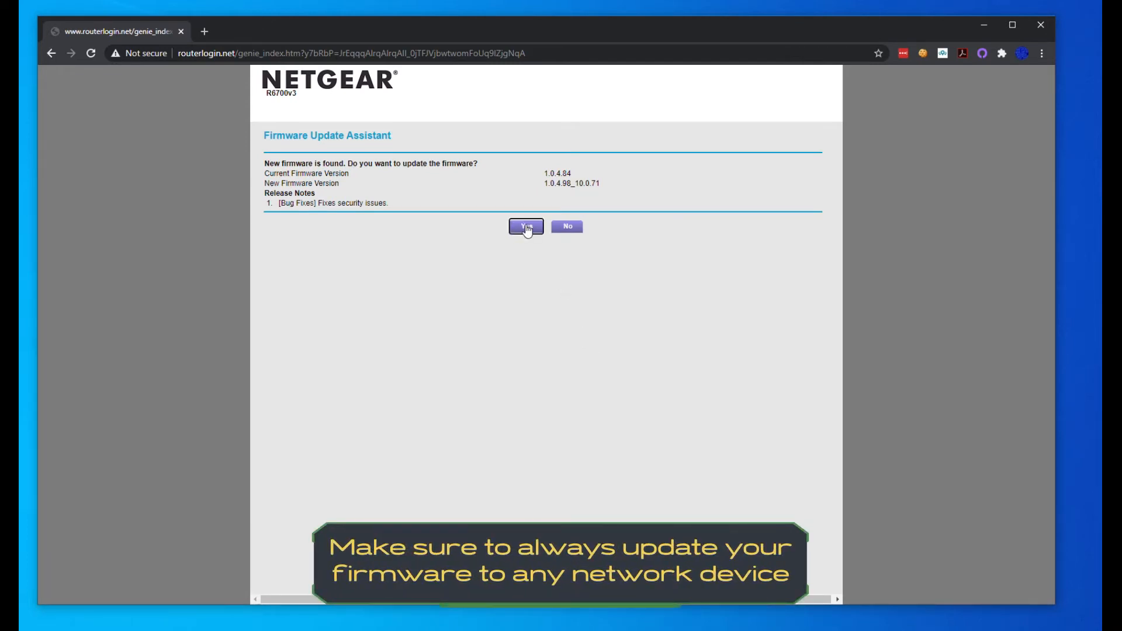
{"action": "left_click", "coordinate": [524, 227]}
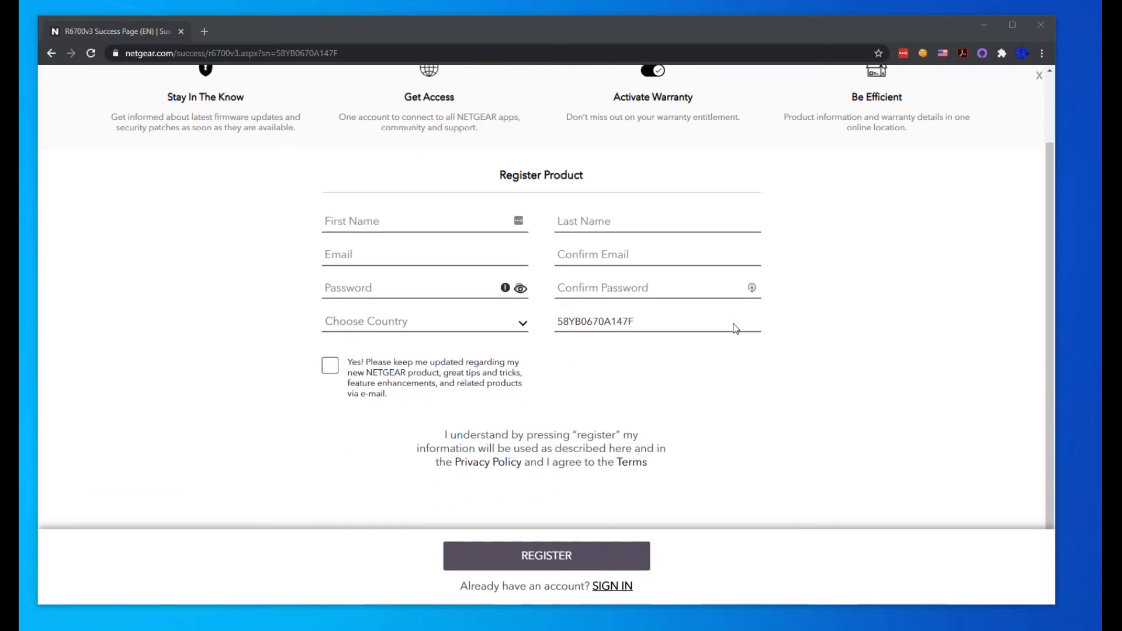
Dismiss the Register Product overlay and go to the NETGEAR Account Login page
{"action": "scroll", "scroll_direction": "up", "scroll_amount": 3}
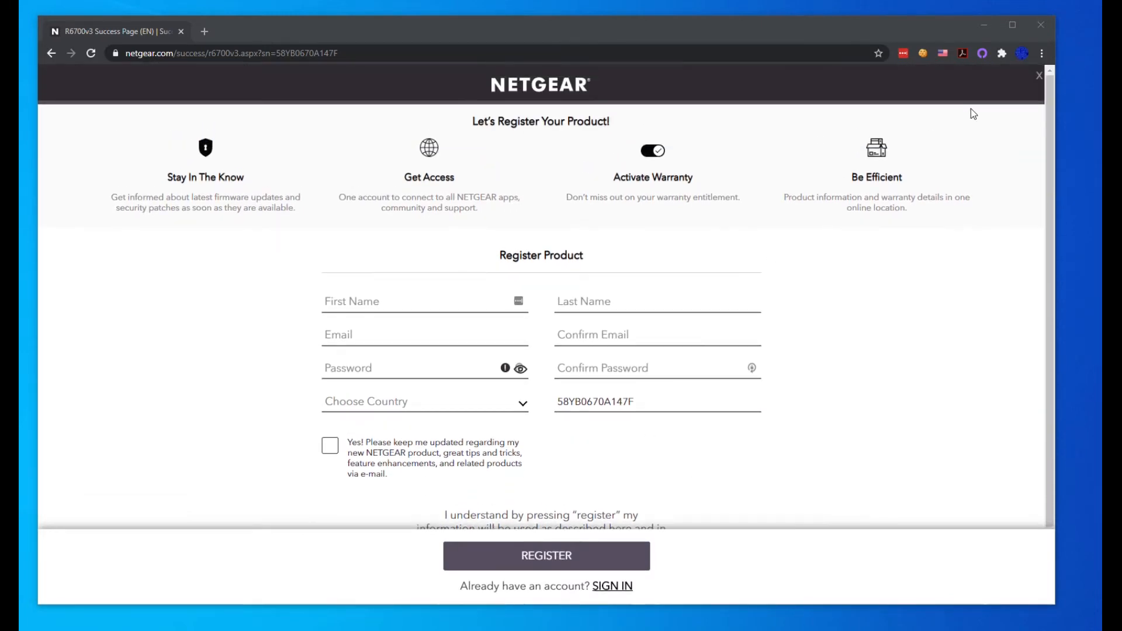
{"action": "left_click", "coordinate": [1037, 75]}
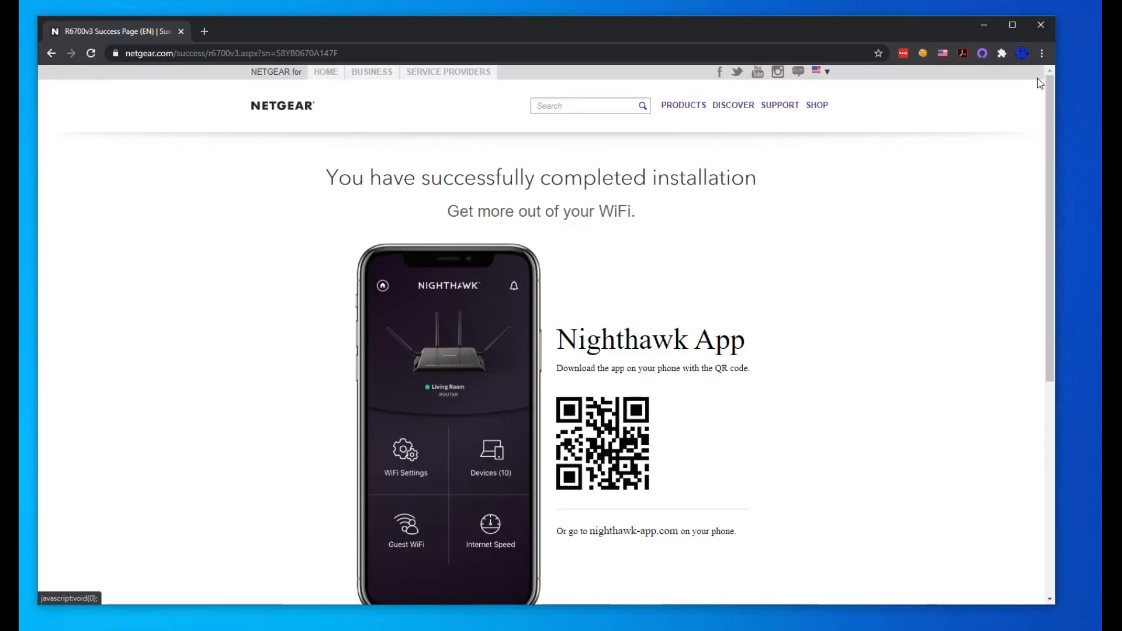
{"action": "mouse_move", "coordinate": [511, 290]}
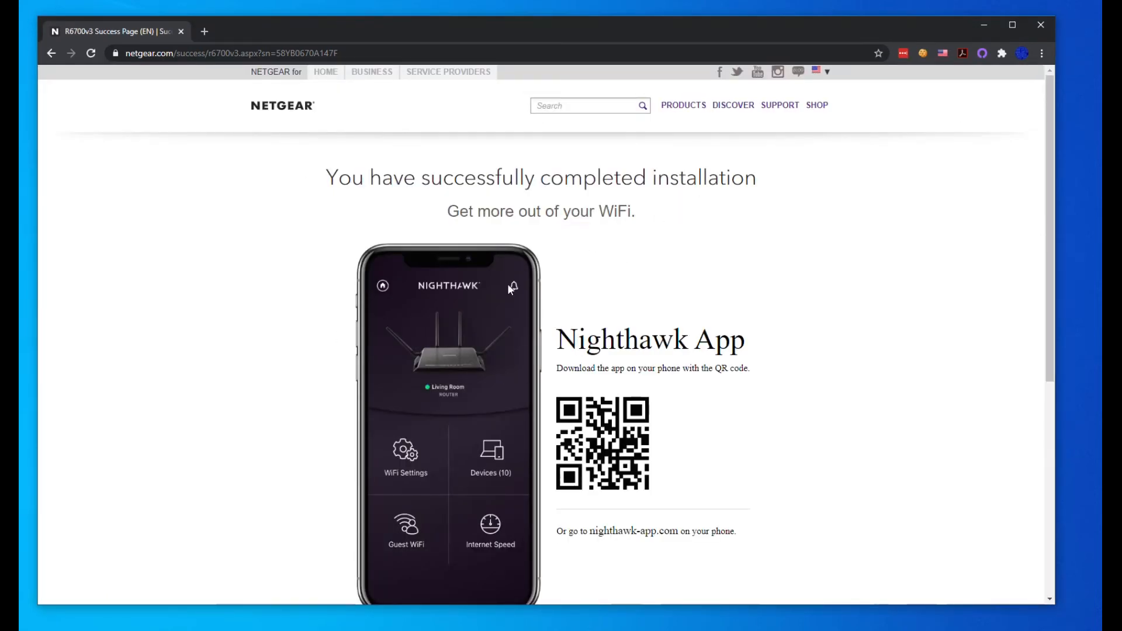
{"action": "scroll", "scroll_direction": "down", "scroll_amount": 3}
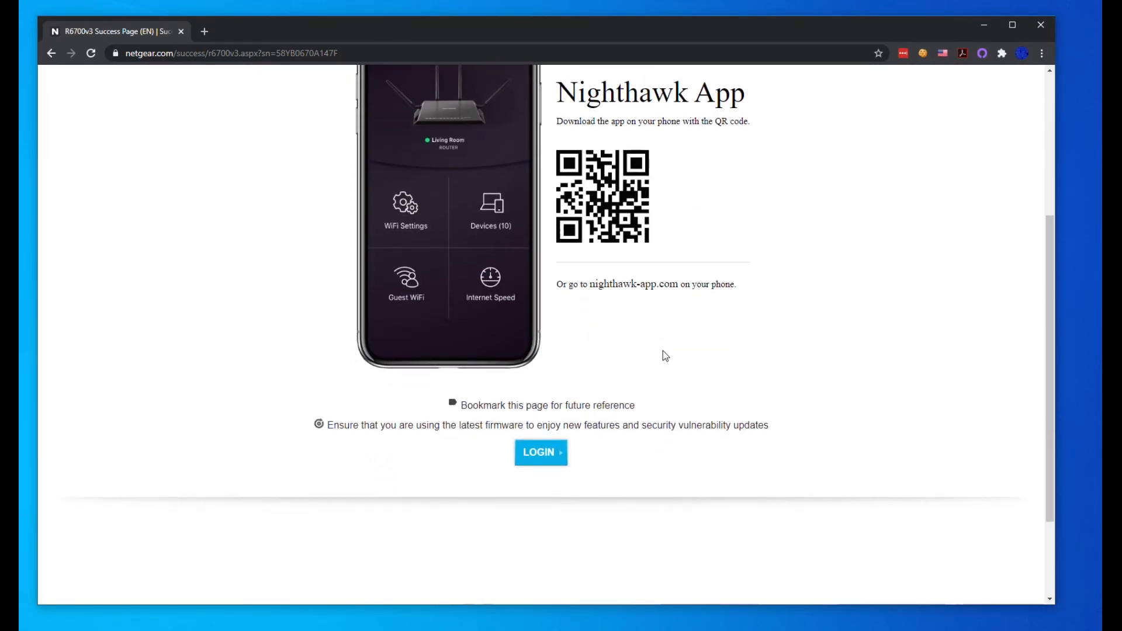
{"action": "left_click", "coordinate": [540, 453]}
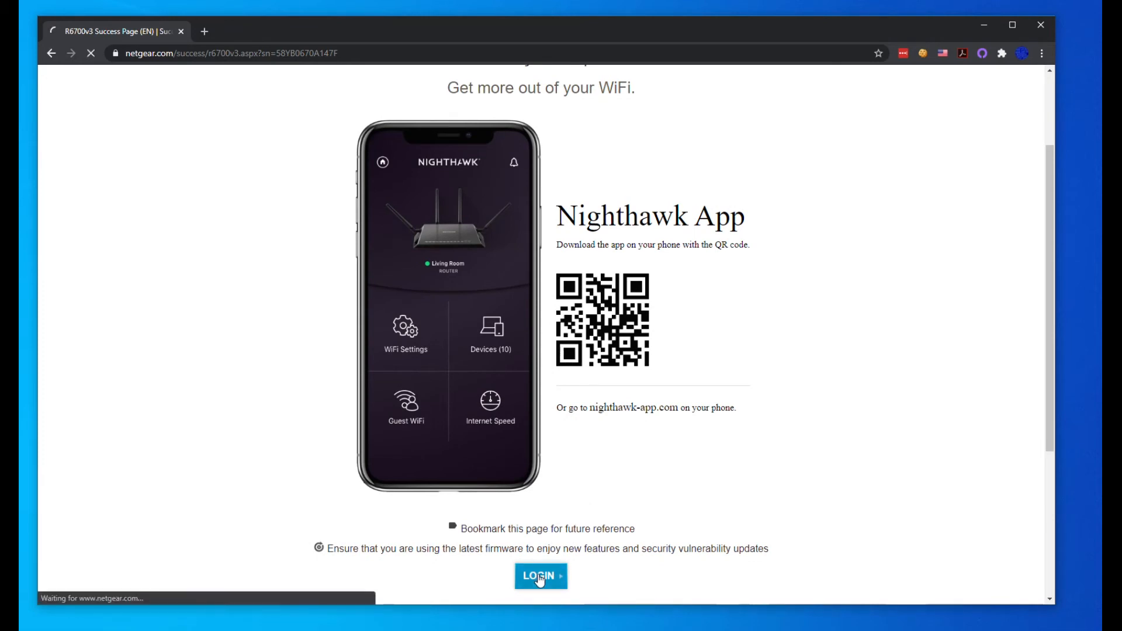
{"action": "left_click", "coordinate": [540, 576]}
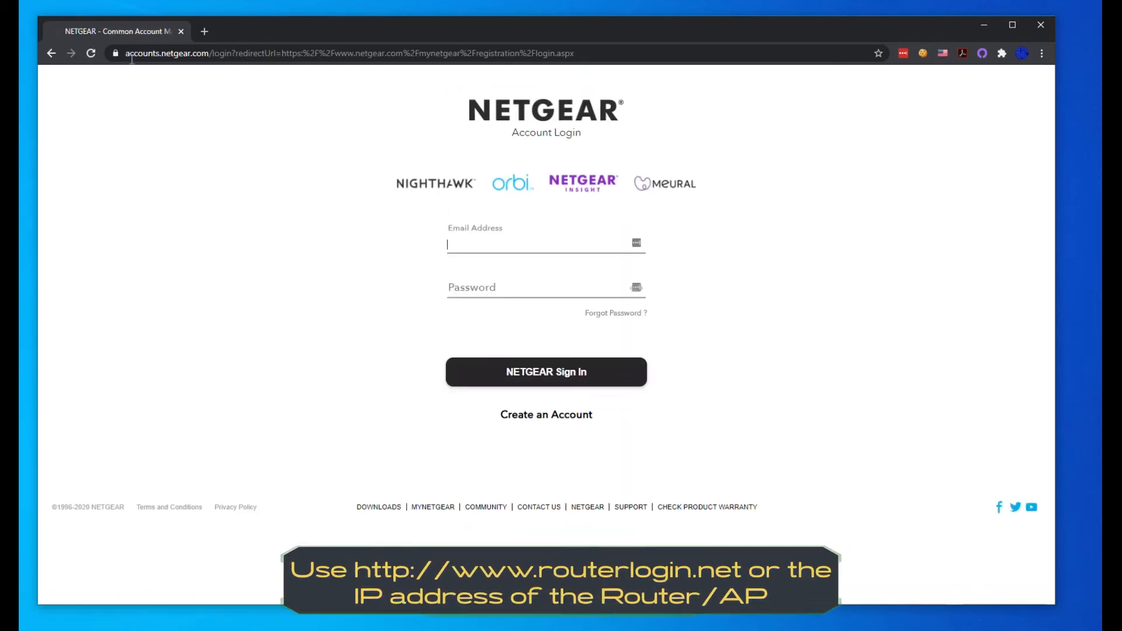
Sign in to routerlogin.net as admin to reach the R6700v3 Access Point dashboard
{"action": "left_click", "coordinate": [51, 53]}
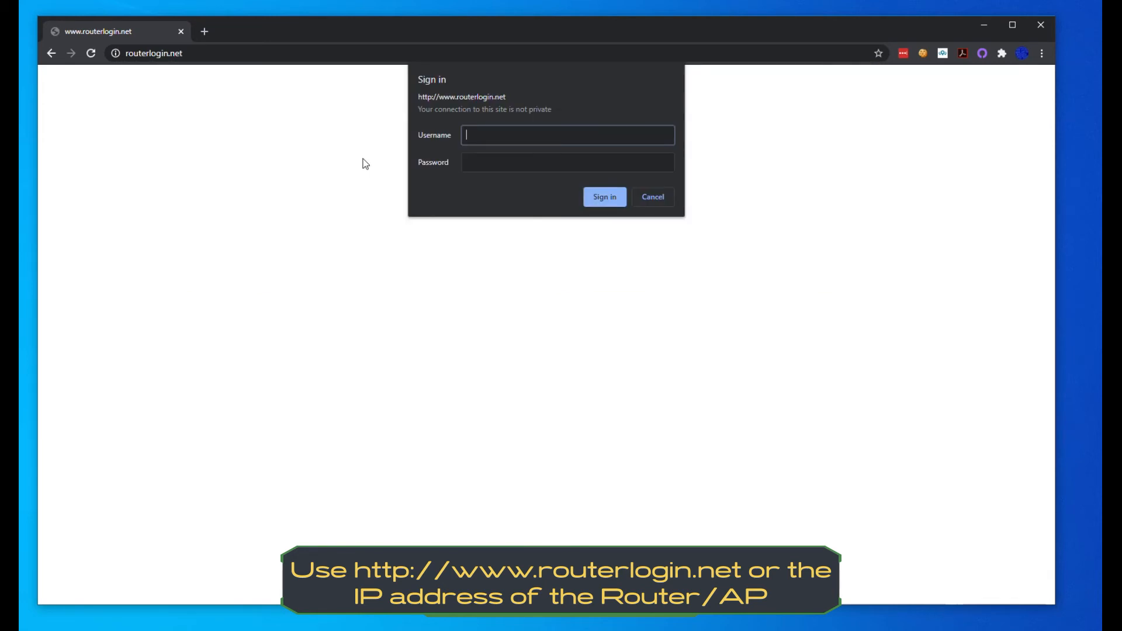
{"action": "type", "text": "admin"}
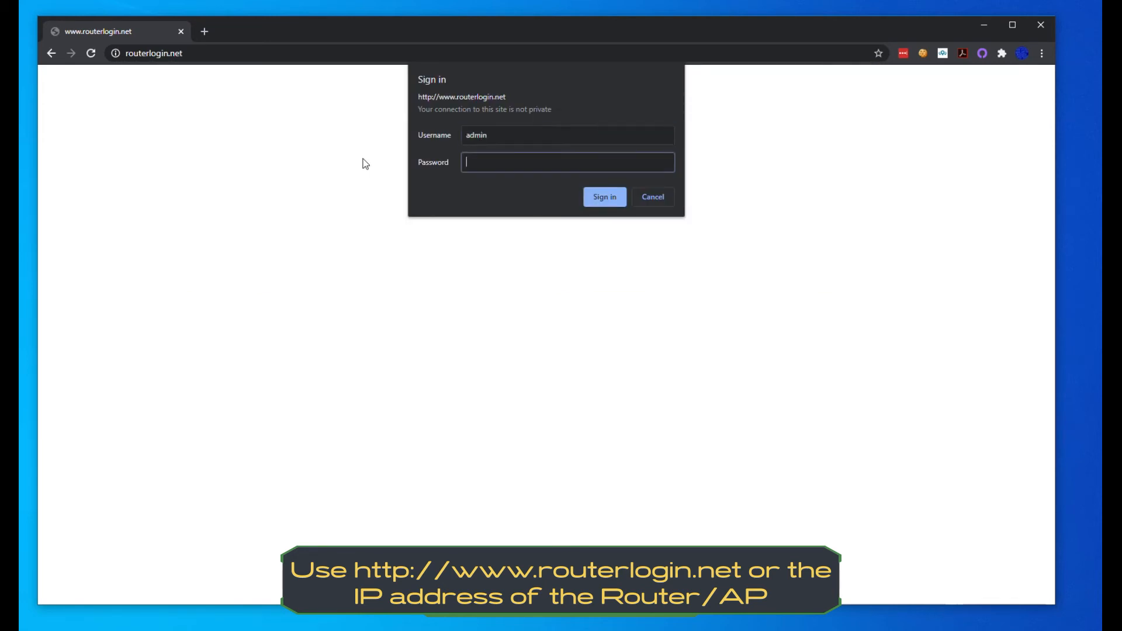
{"action": "type", "text": "password"}
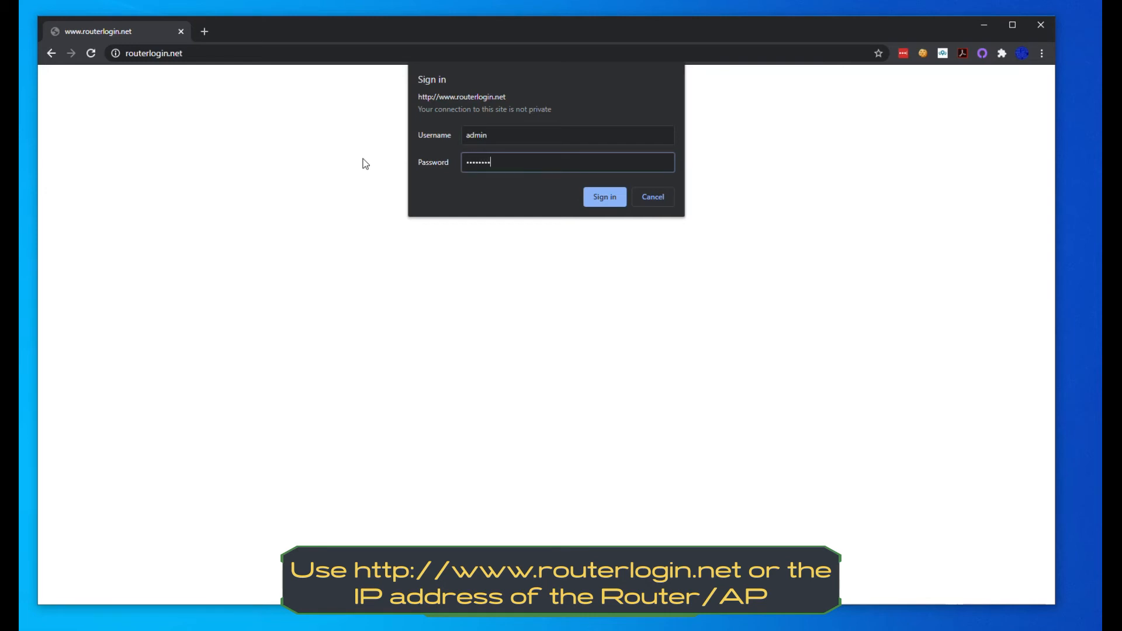
{"action": "left_click", "coordinate": [604, 197]}
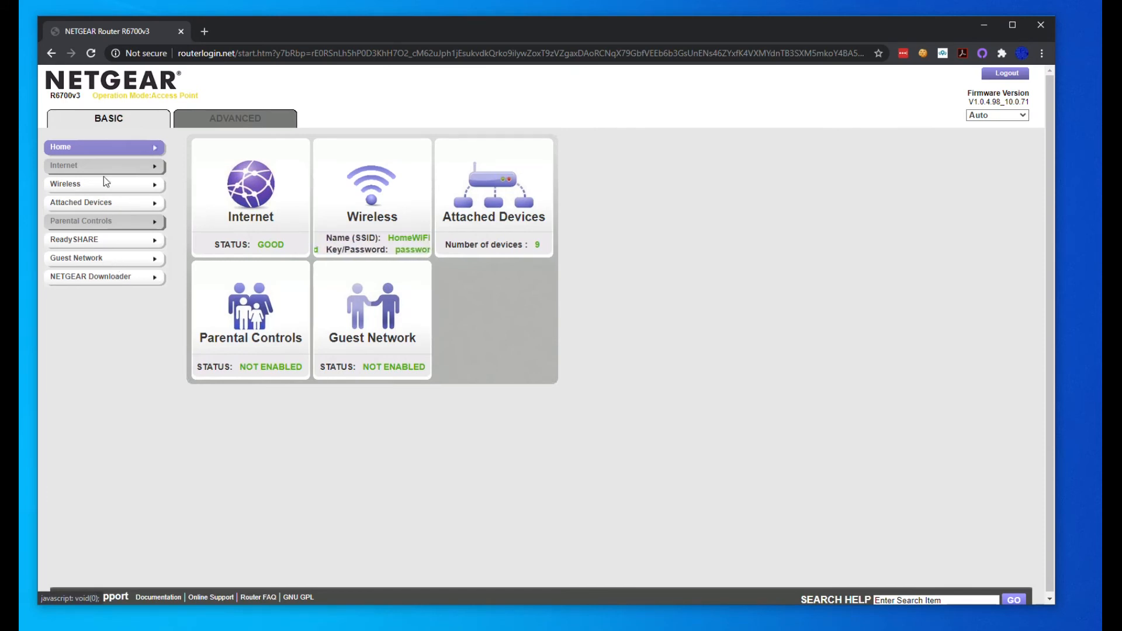
Navigate through ADVANCED and the Setup menu to the Guest Network settings
{"action": "left_click", "coordinate": [235, 118]}
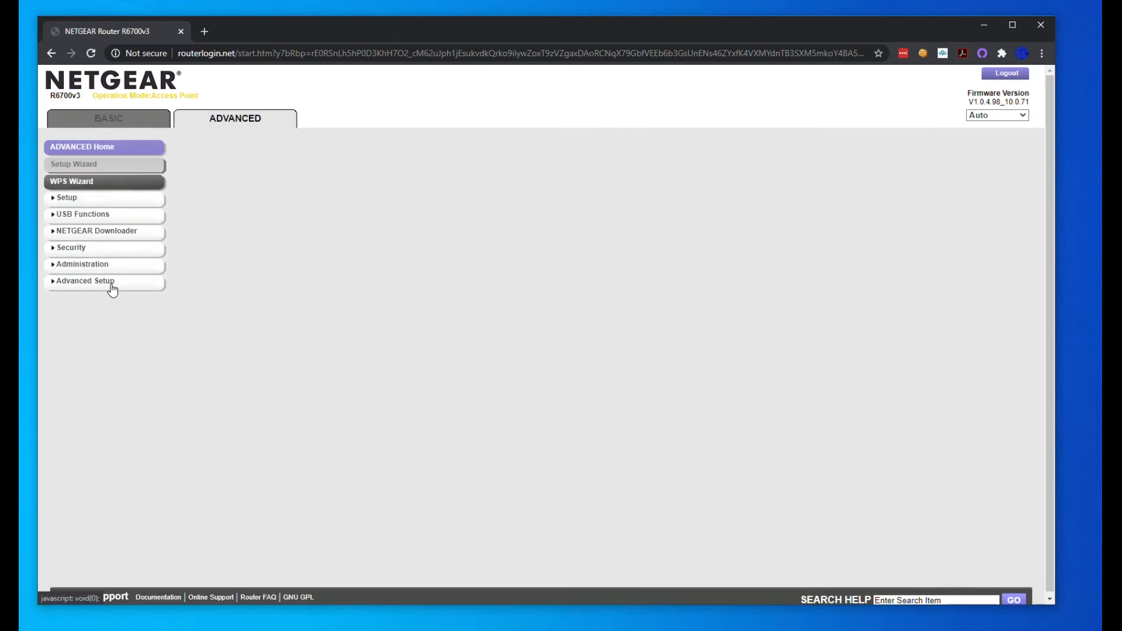
{"action": "left_click", "coordinate": [84, 281]}
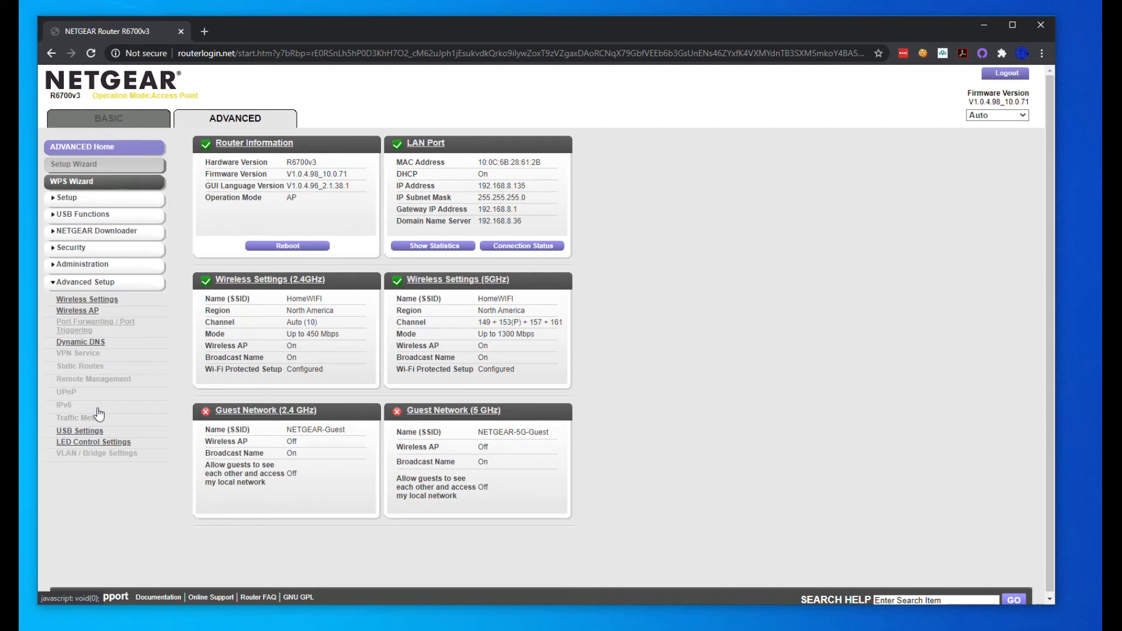
{"action": "mouse_move", "coordinate": [107, 269]}
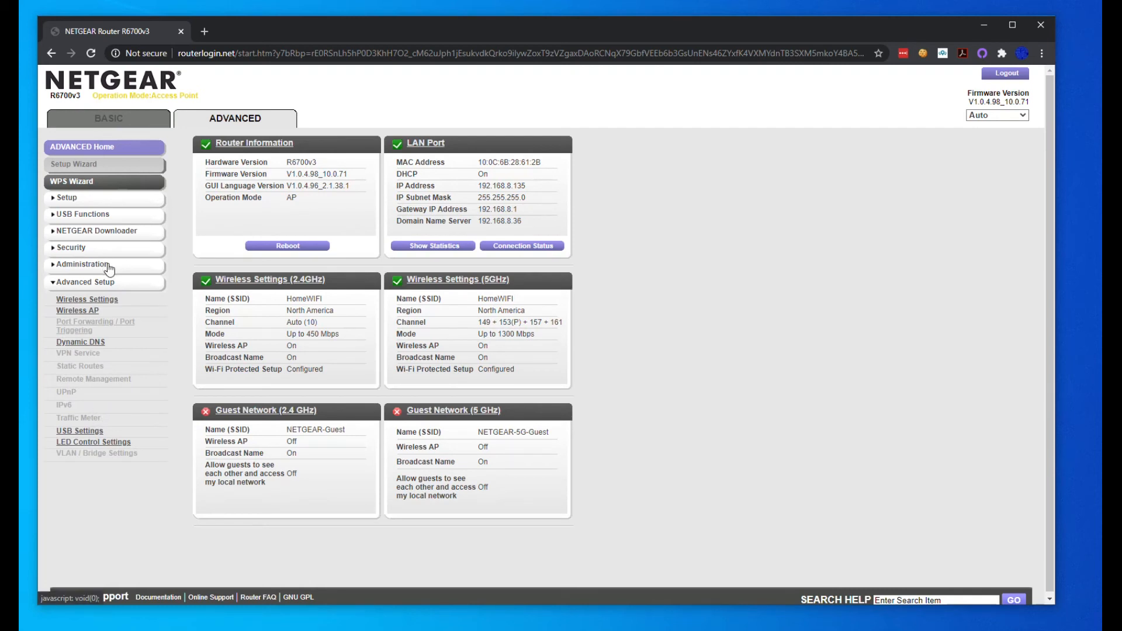
{"action": "left_click", "coordinate": [66, 198]}
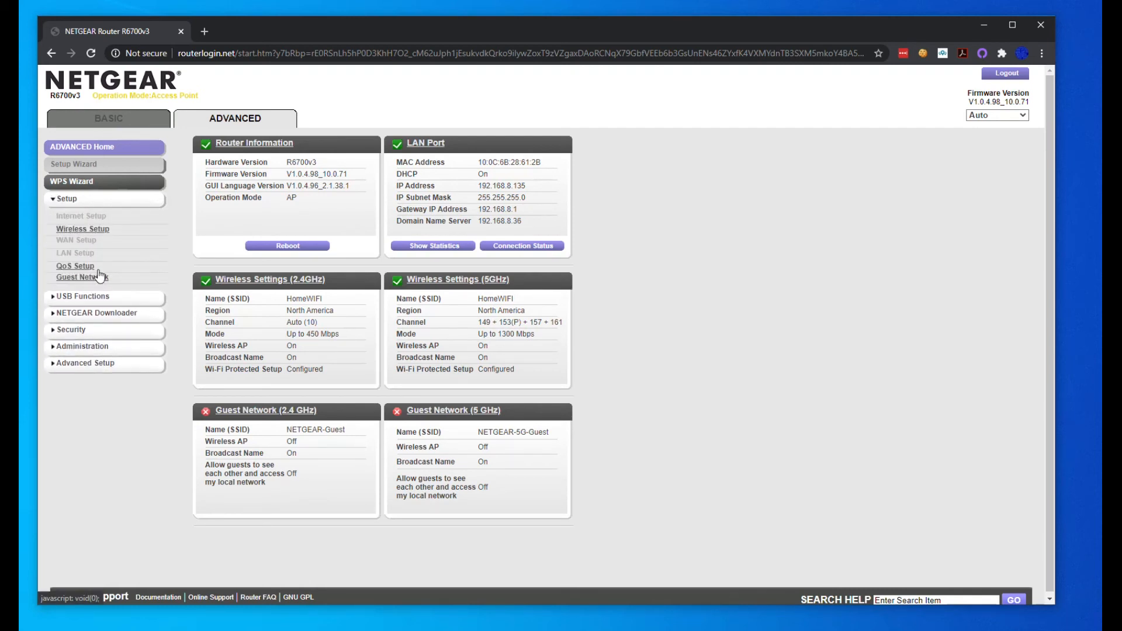
{"action": "left_click", "coordinate": [82, 277]}
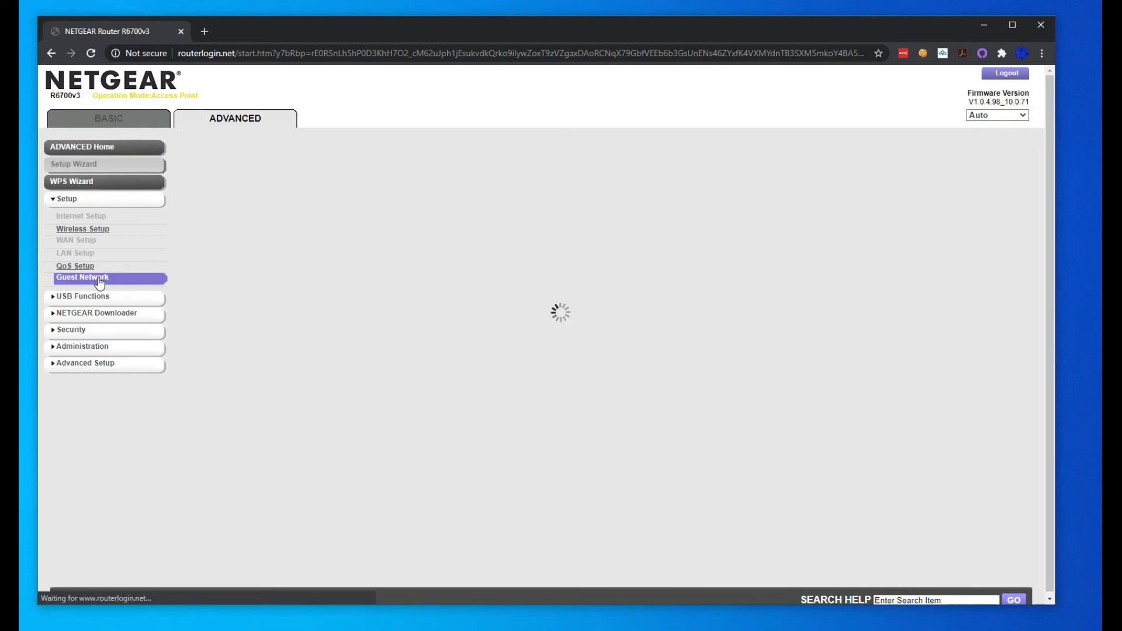
Enable the 2.4 GHz guest network as NEW-Guest, disable 5 GHz SSID broadcast, and apply
{"action": "left_click", "coordinate": [81, 277]}
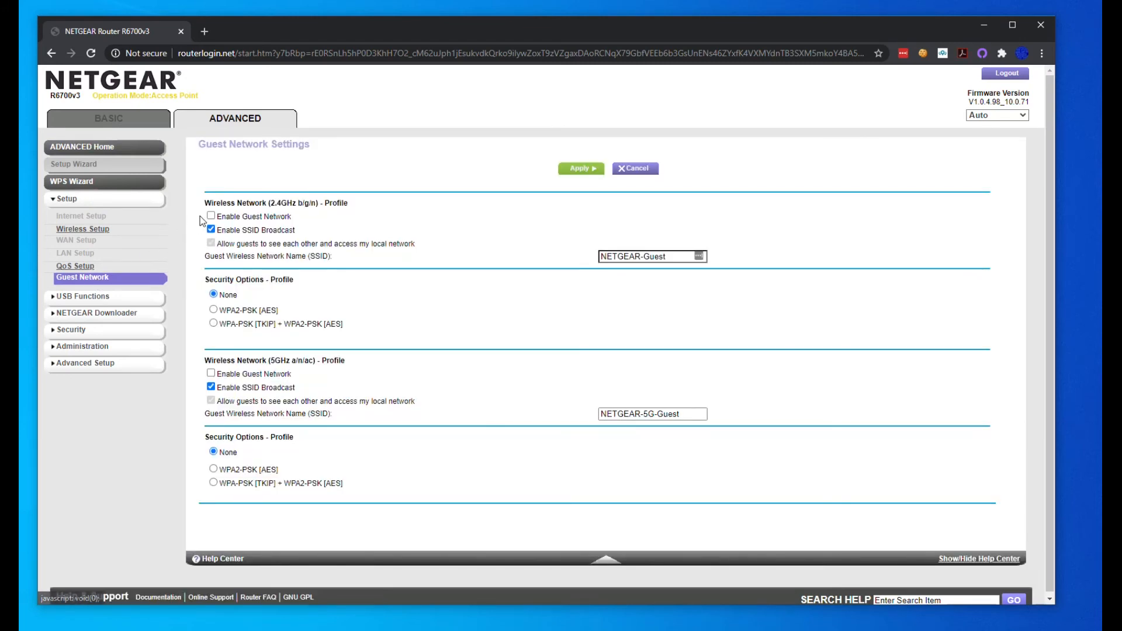
{"action": "left_click", "coordinate": [210, 216]}
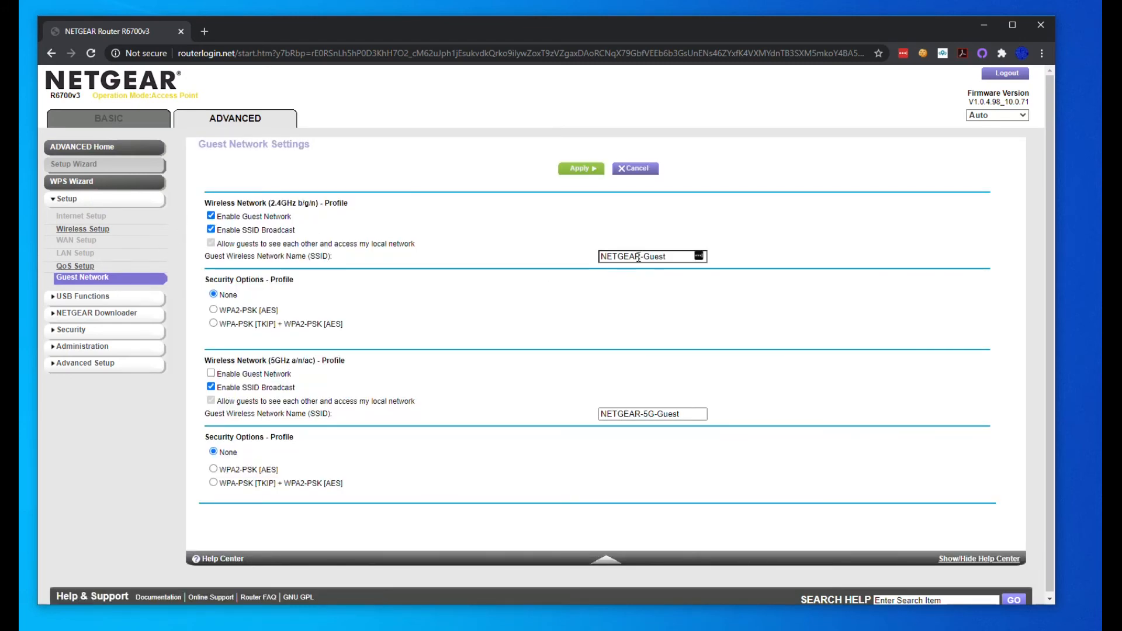
{"action": "double_click", "coordinate": [619, 256]}
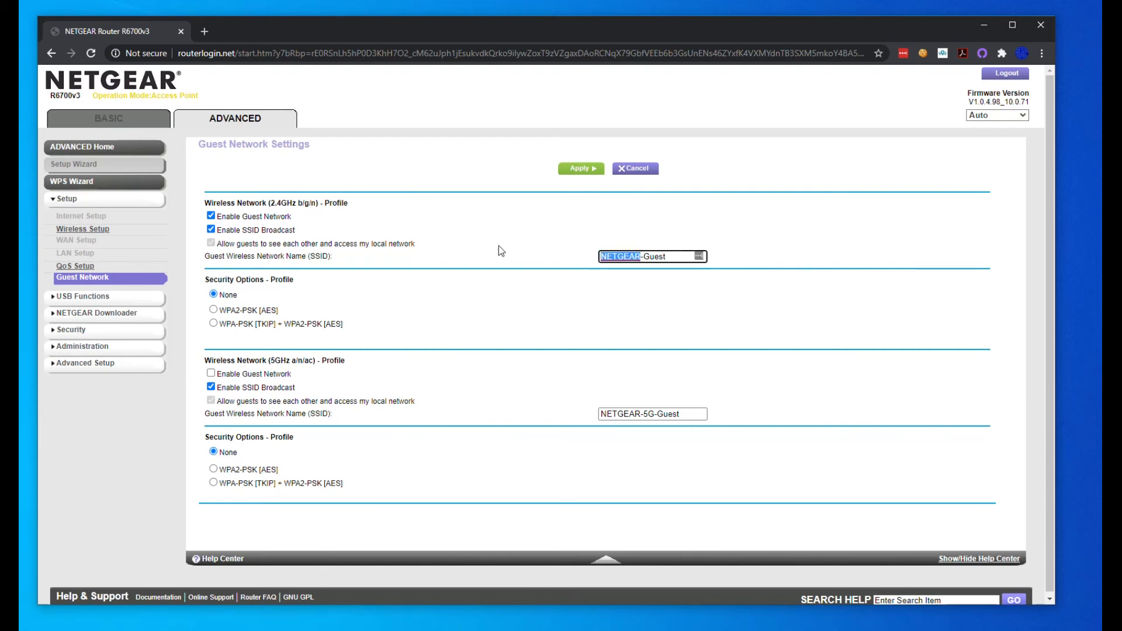
{"action": "type", "text": "NEW"}
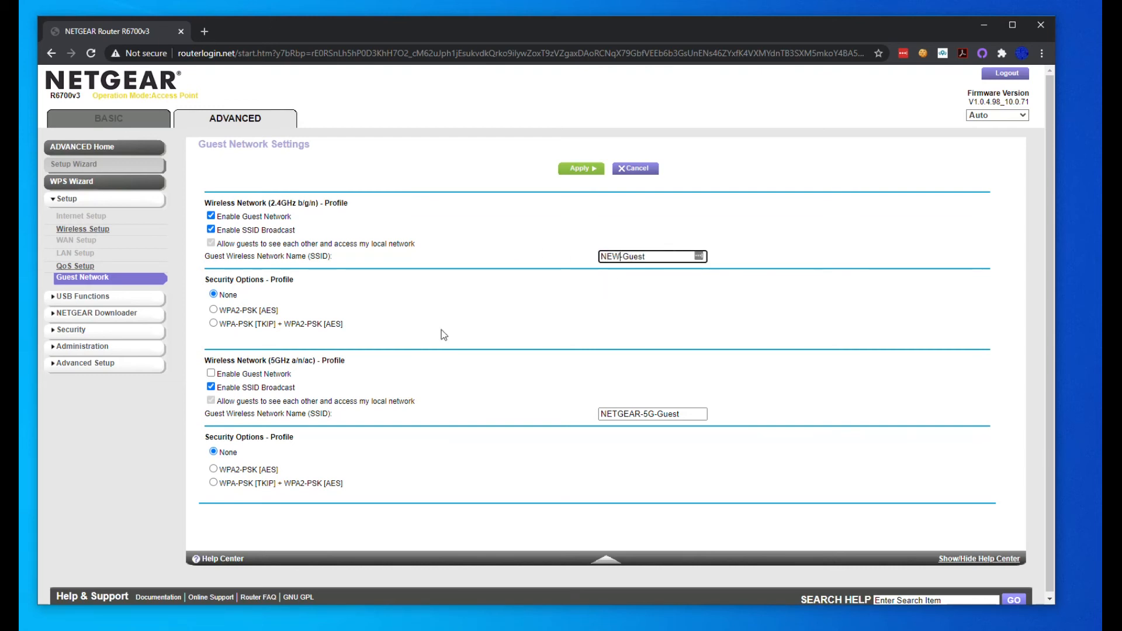
{"action": "left_click", "coordinate": [210, 387]}
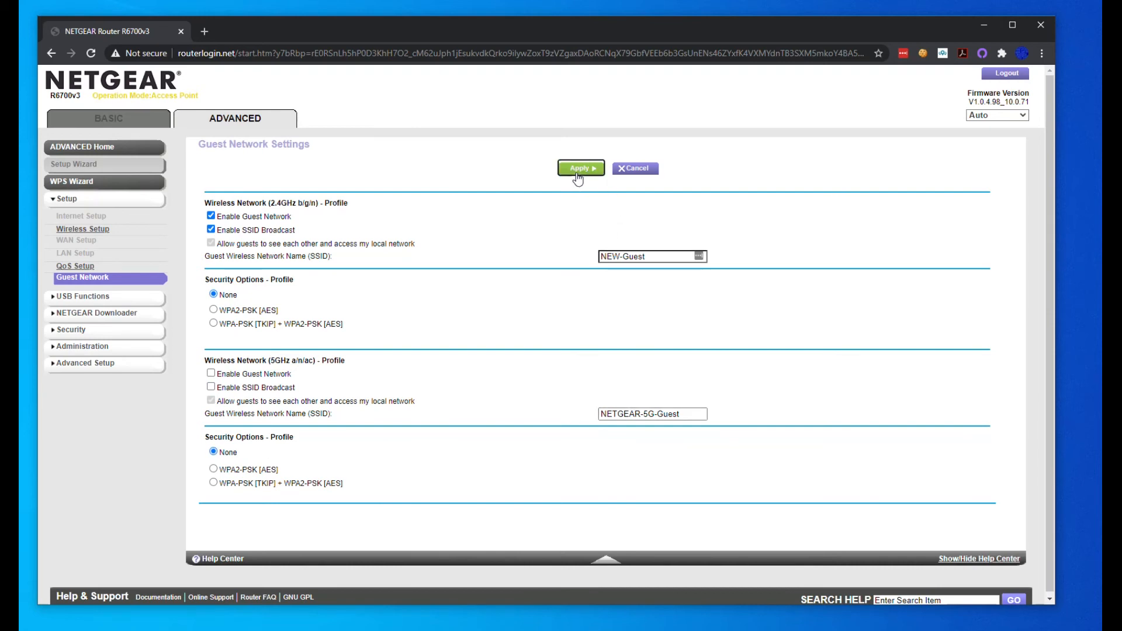
{"action": "left_click", "coordinate": [581, 167]}
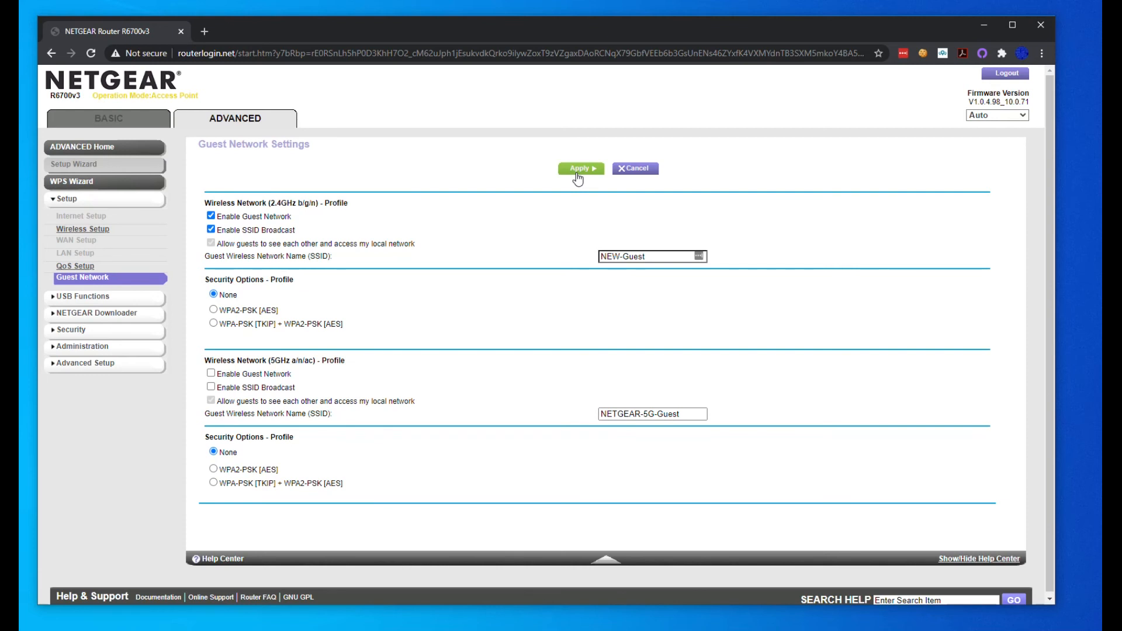
{"action": "mouse_move", "coordinate": [557, 323]}
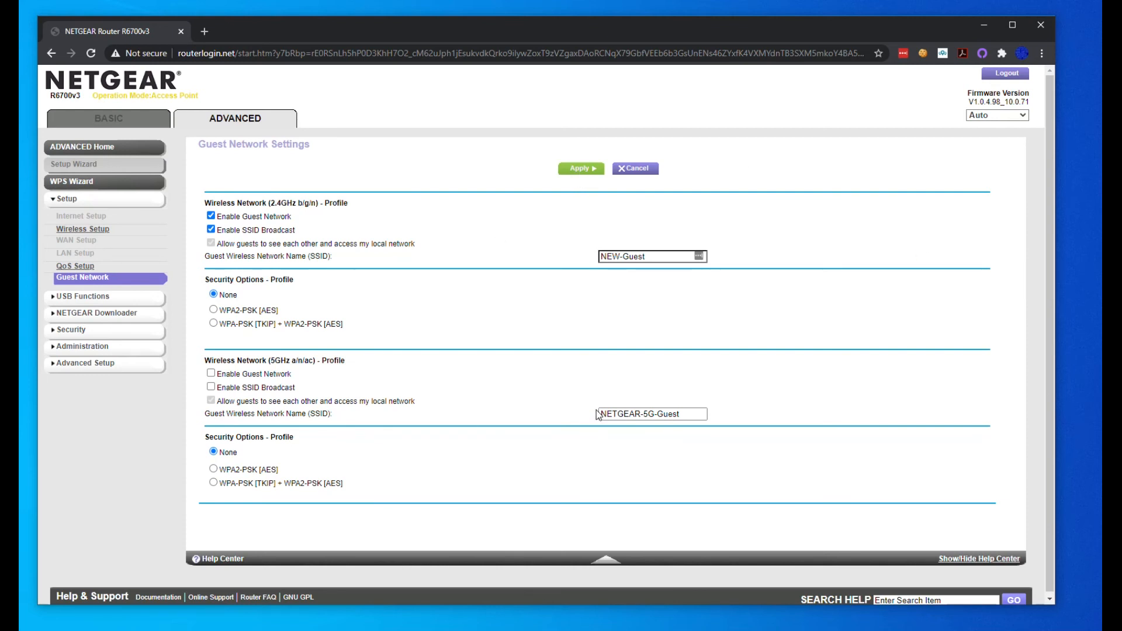
{"action": "mouse_move", "coordinate": [538, 410]}
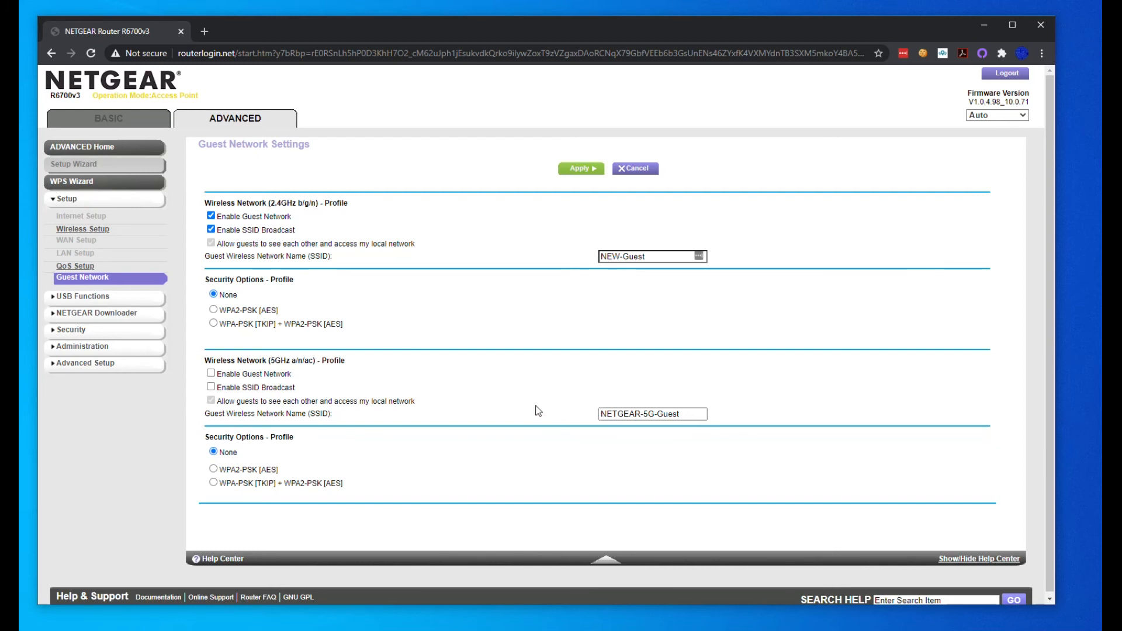
{"action": "mouse_move", "coordinate": [502, 380]}
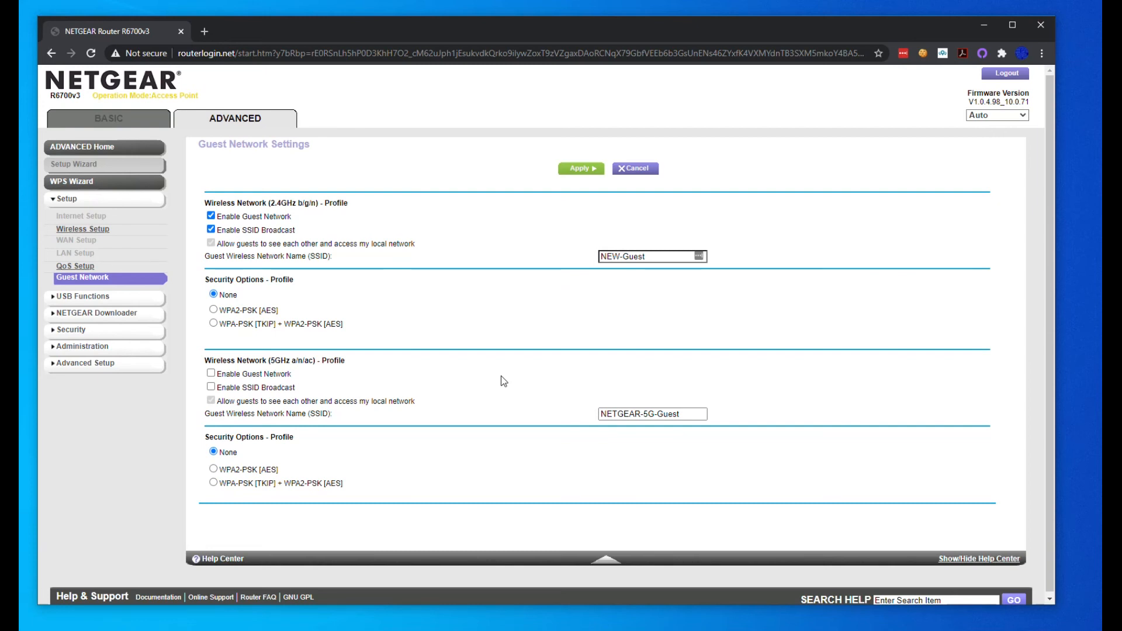
{"action": "mouse_move", "coordinate": [464, 385]}
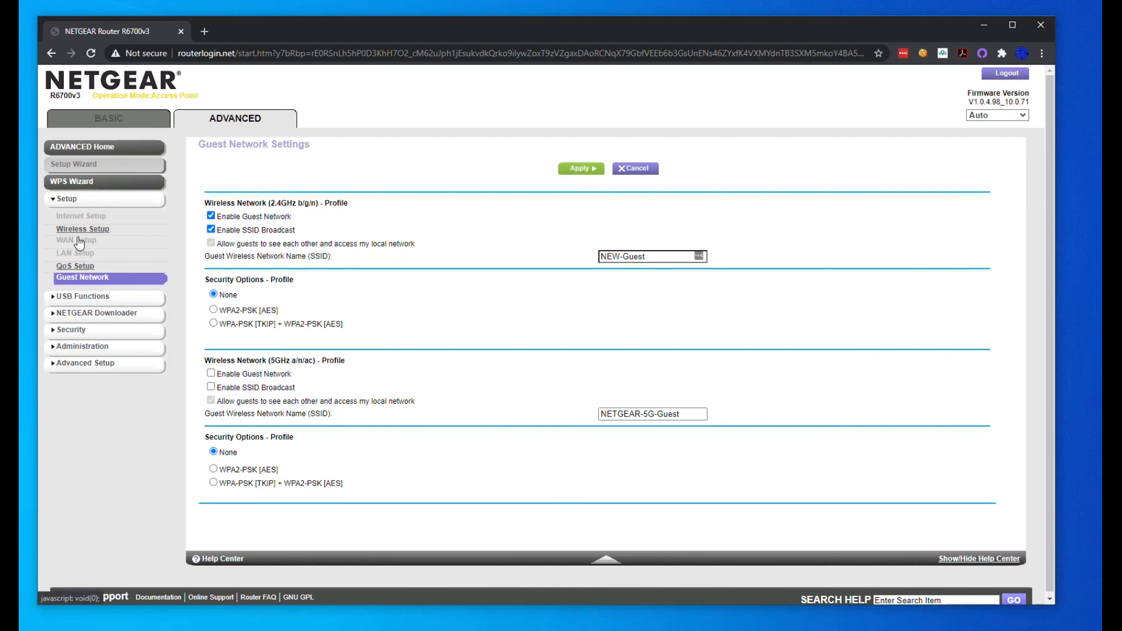
Under Administration, review Router Status showing NEW-Guest, then go to Router Update
{"action": "left_click", "coordinate": [81, 229]}
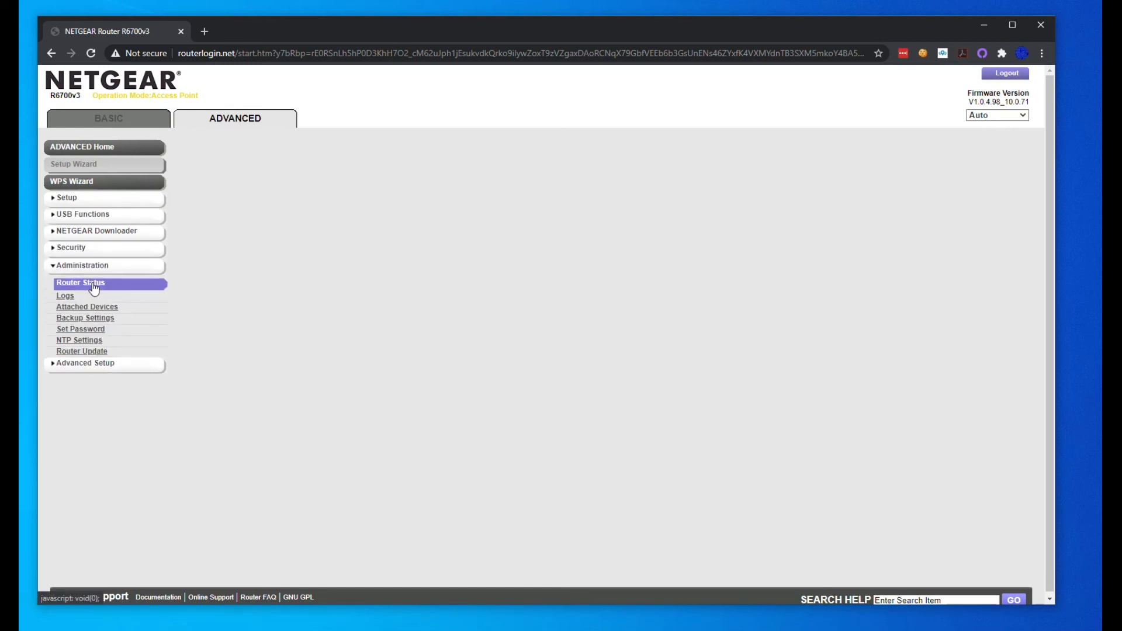
{"action": "left_click", "coordinate": [81, 283]}
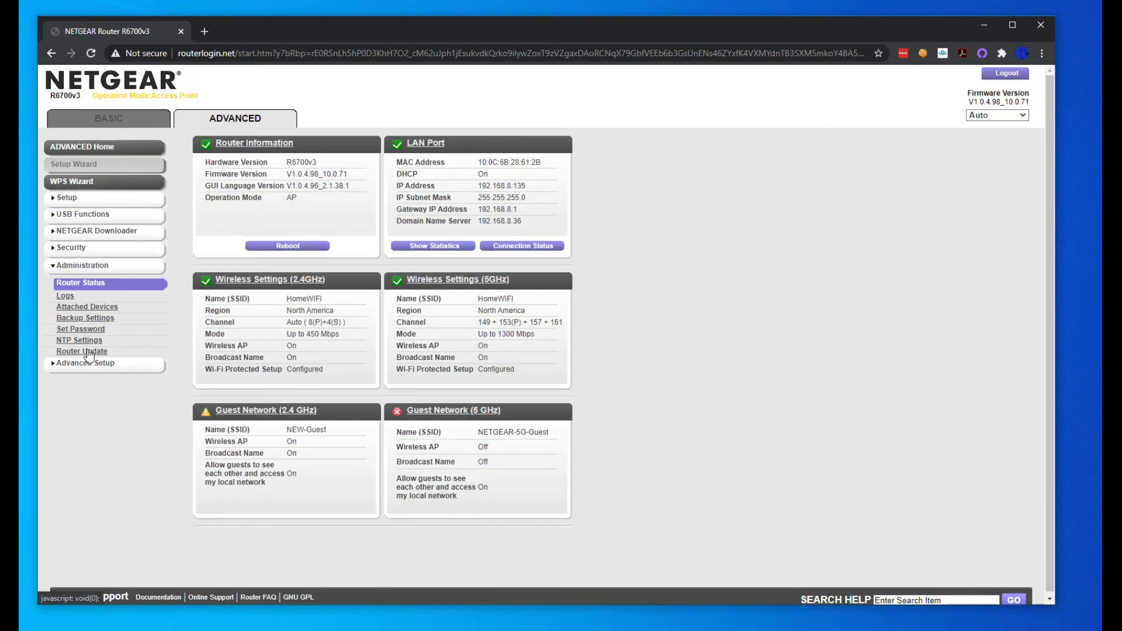
{"action": "left_click", "coordinate": [82, 351]}
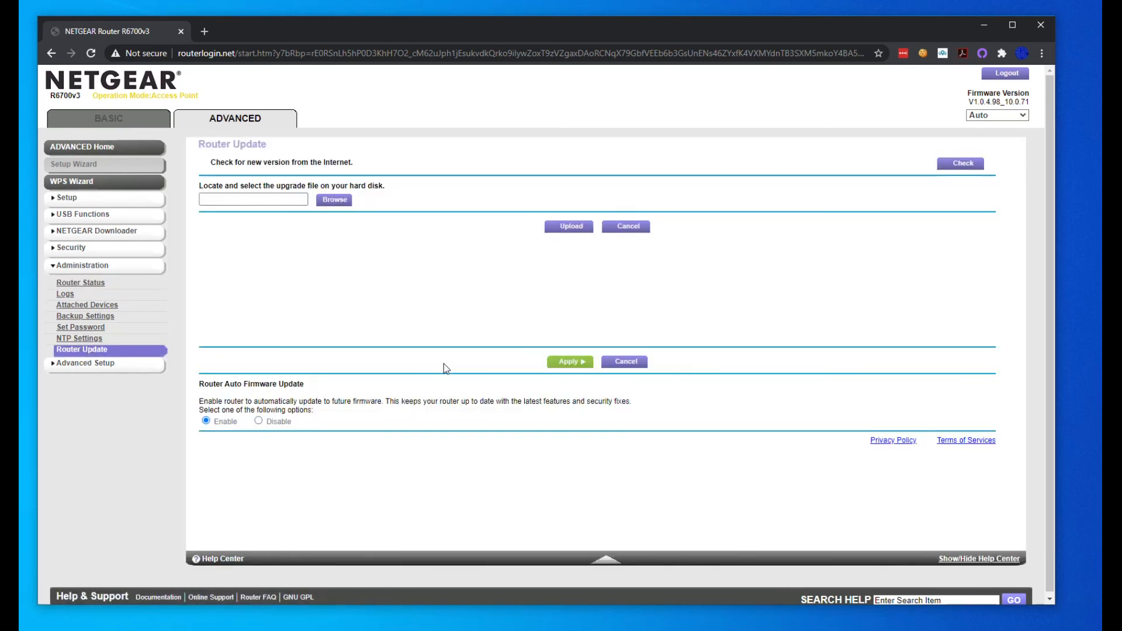
Run the firmware check, acknowledge 'No new firmware', and log out of the router
{"action": "left_click", "coordinate": [961, 164]}
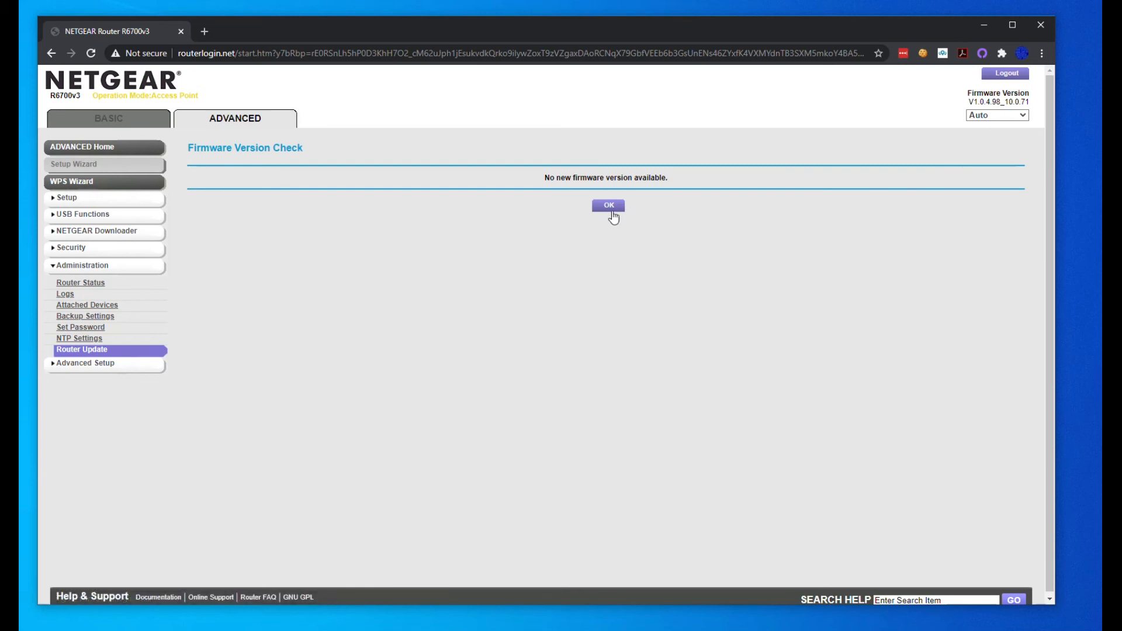
{"action": "left_click", "coordinate": [607, 206]}
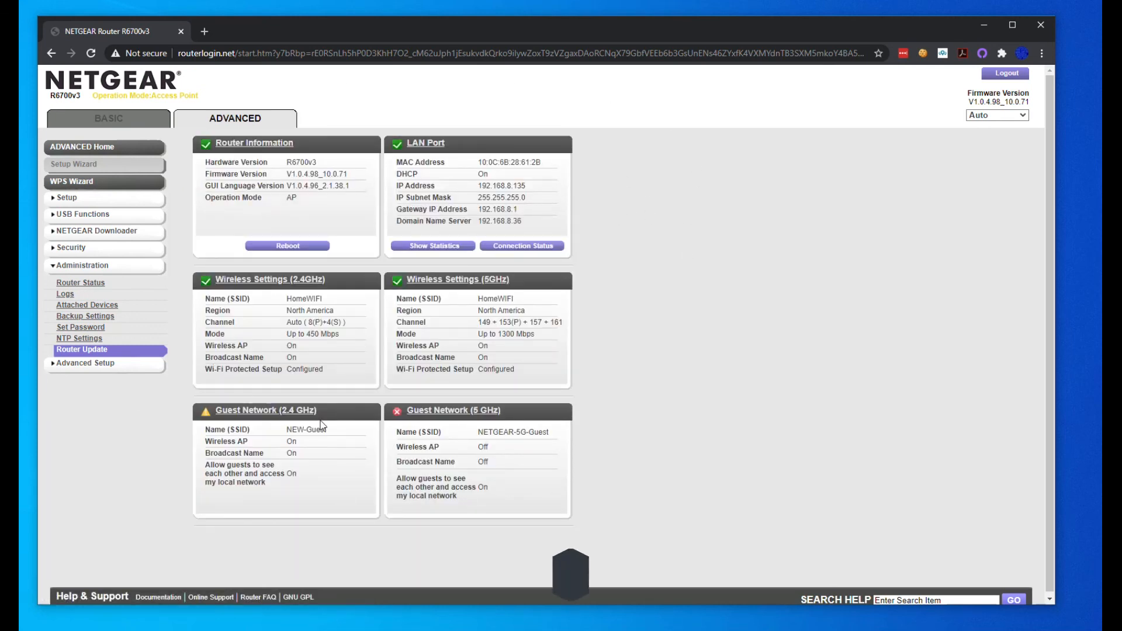
{"action": "left_click", "coordinate": [1005, 73]}
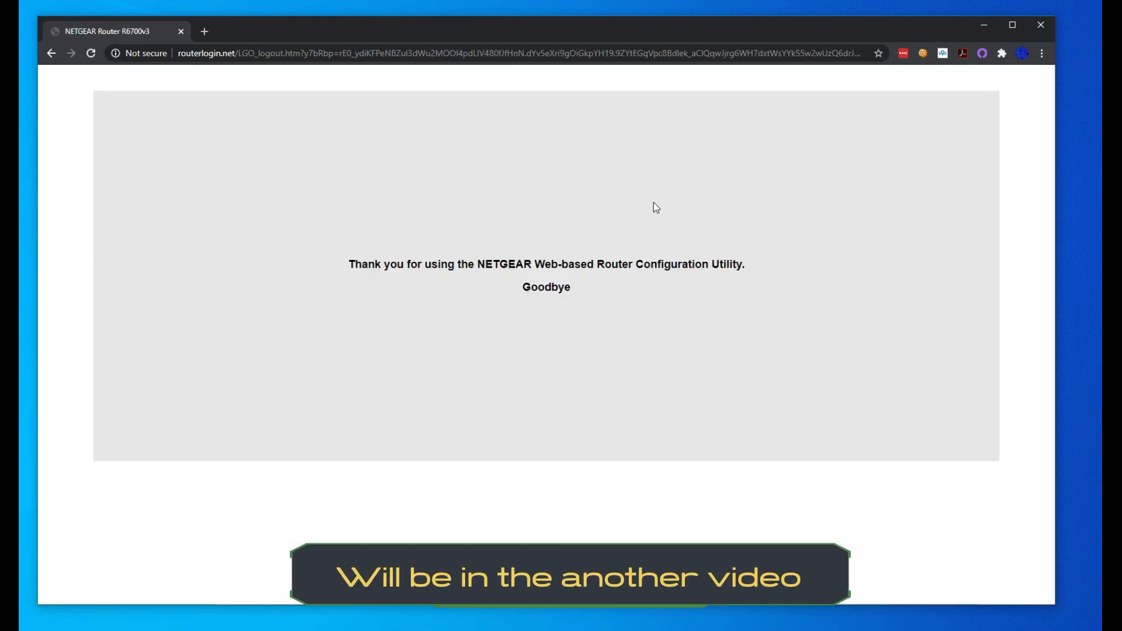